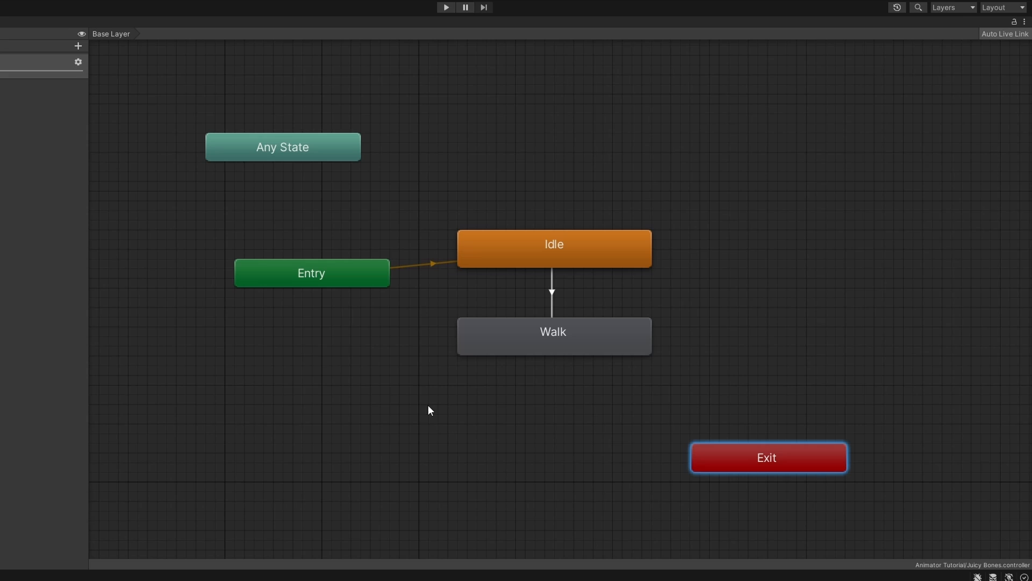
mouse_move(508, 454)
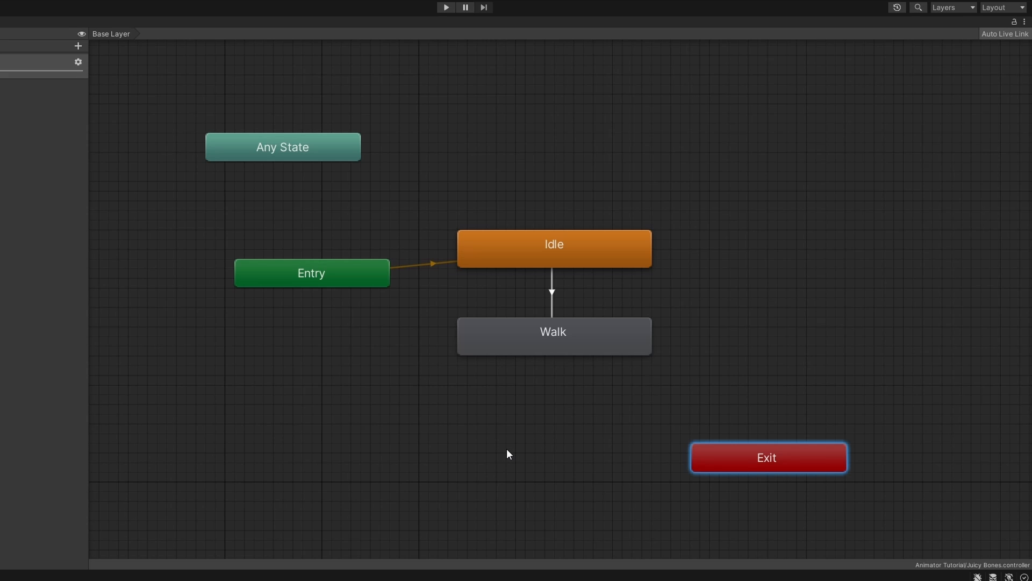
- Select the Idle to Walk transition to show its settings in the Inspector
left_click(445, 8)
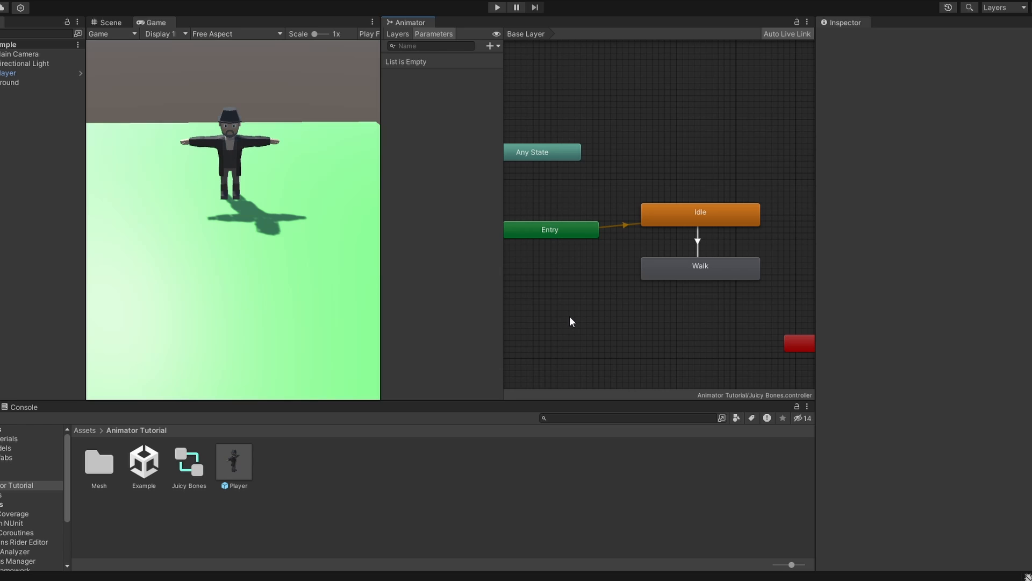
left_click(496, 8)
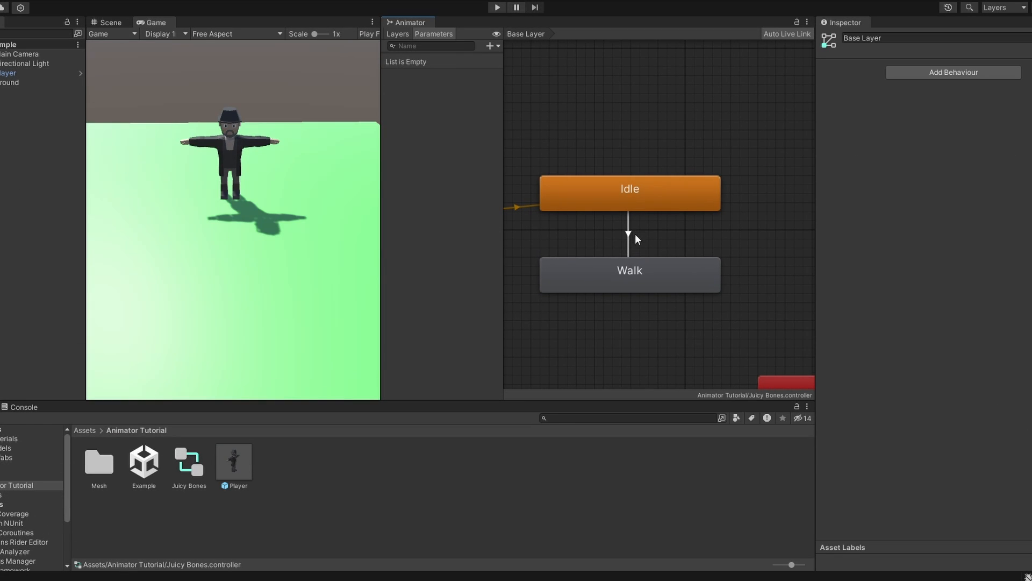
left_click(627, 234)
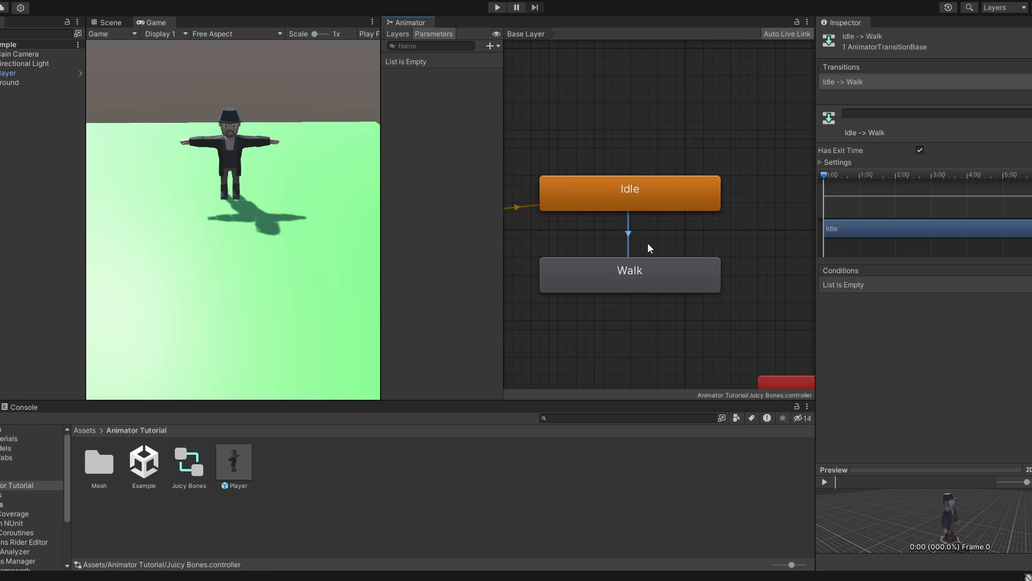
mouse_move(656, 239)
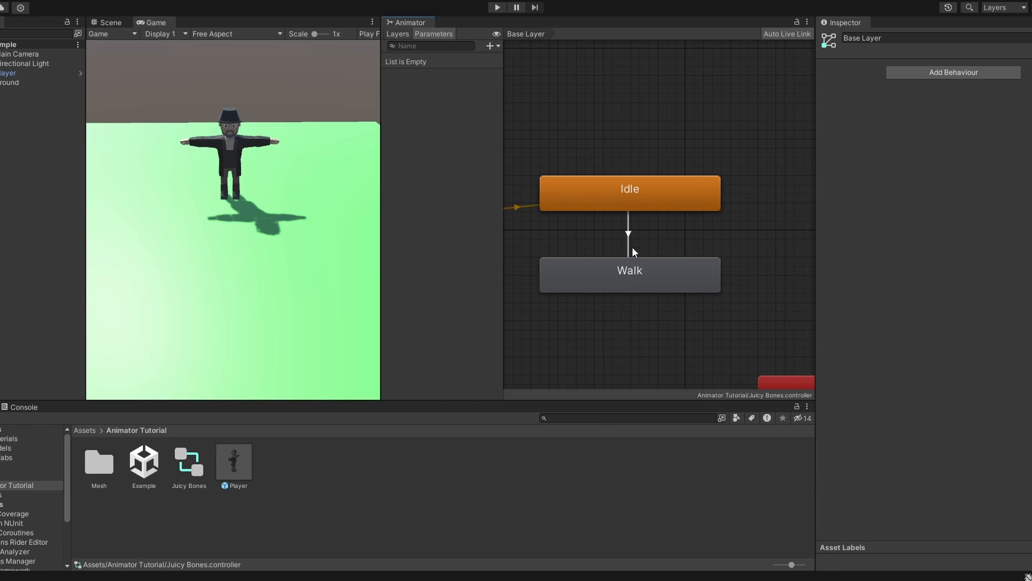
- Begin a new transition out of the Idle state via Make Transition
left_click(630, 193)
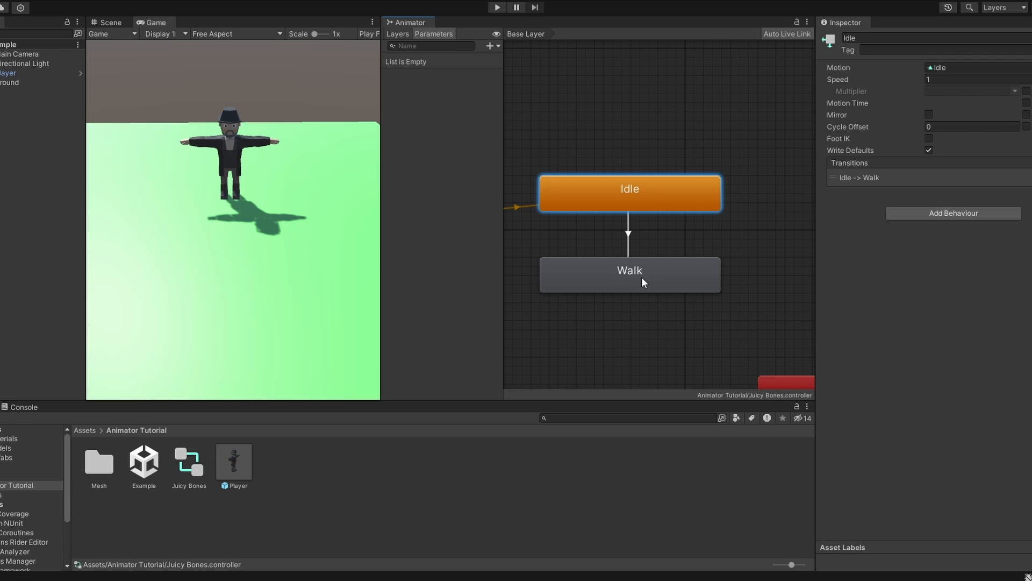
left_click(630, 274)
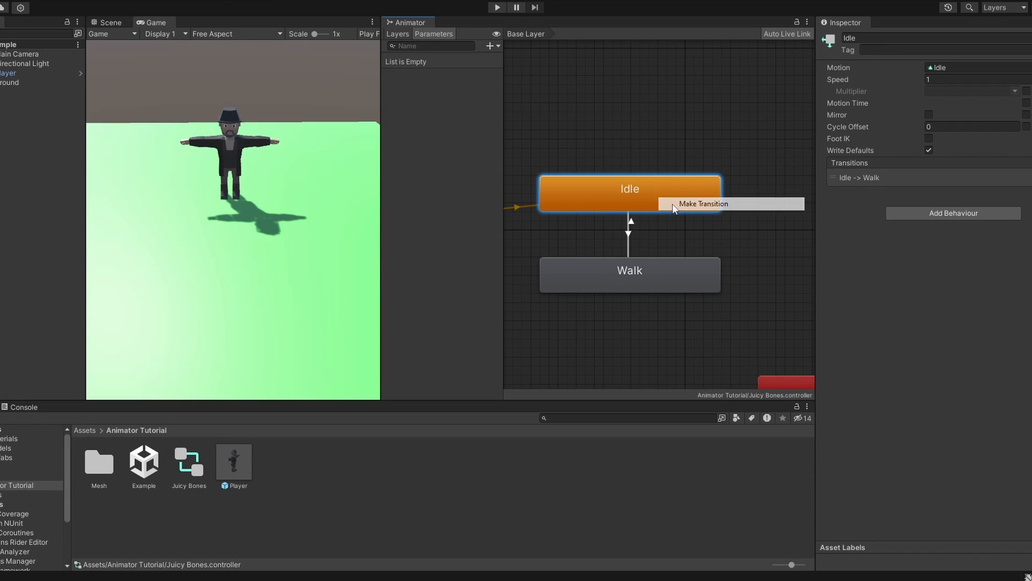
left_click(702, 203)
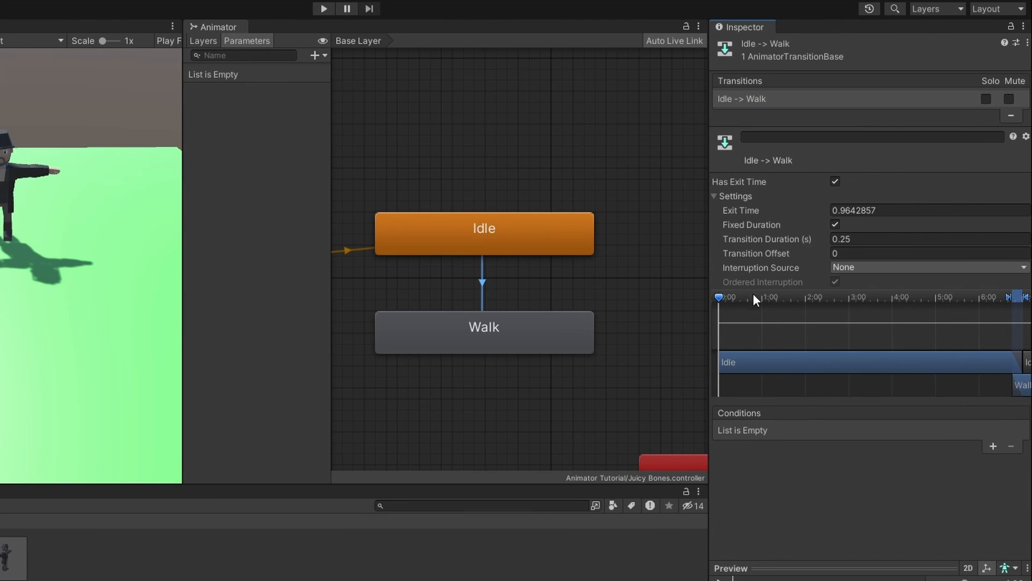
mouse_move(837, 332)
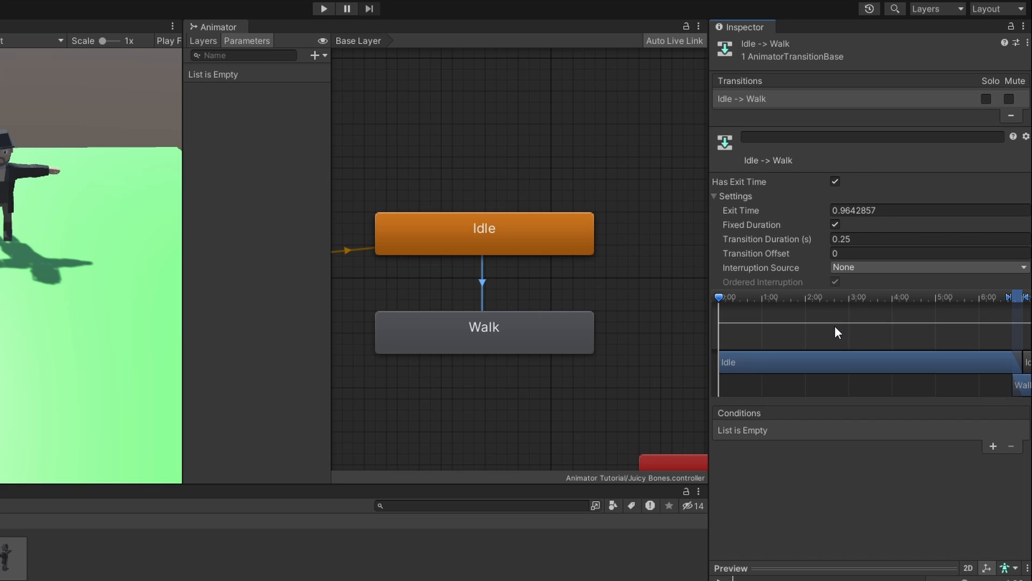
mouse_move(765, 187)
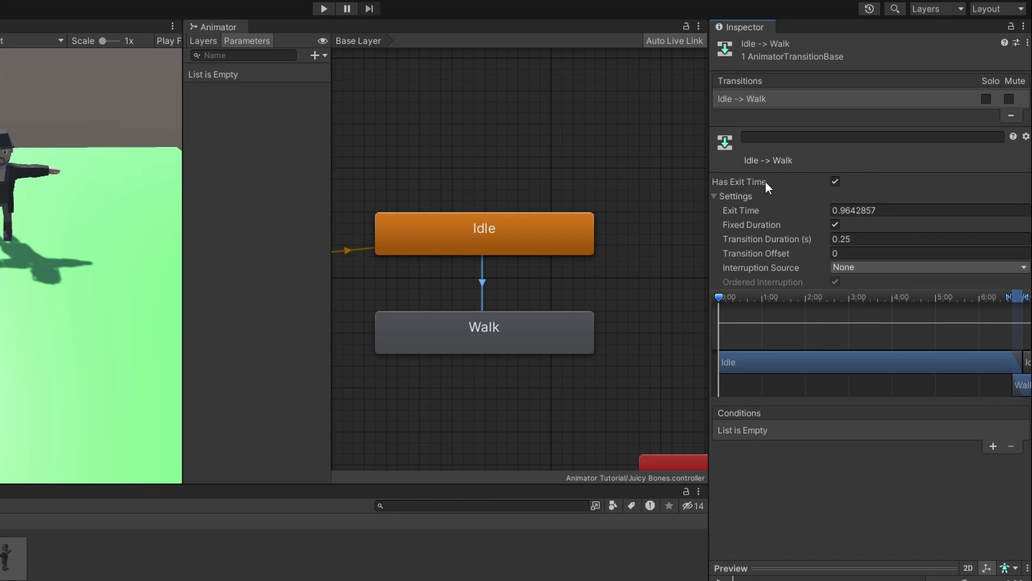
mouse_move(751, 234)
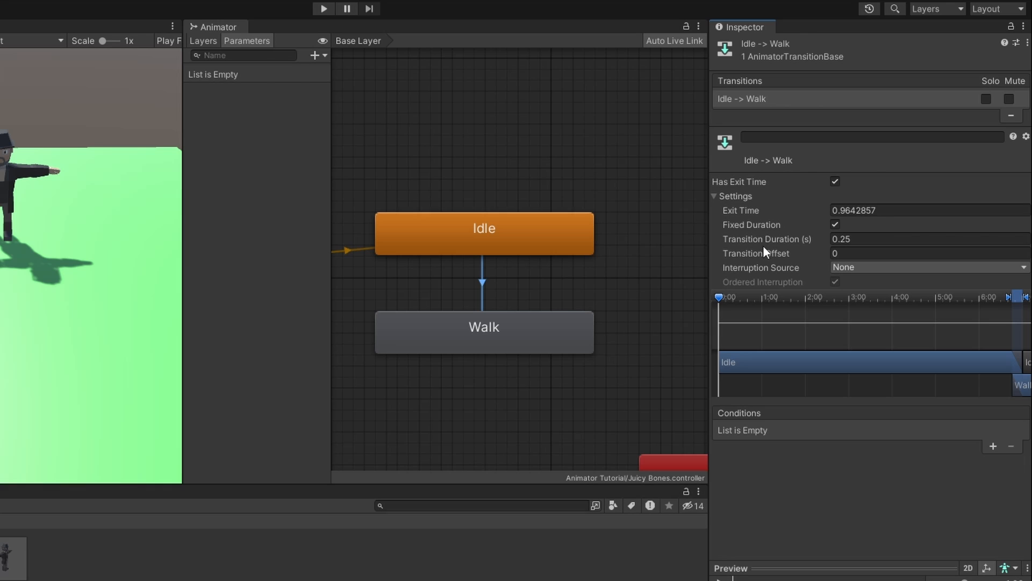
- Set the Idle to Walk exit time to 1 and play-test the blend into Walk
left_click(322, 8)
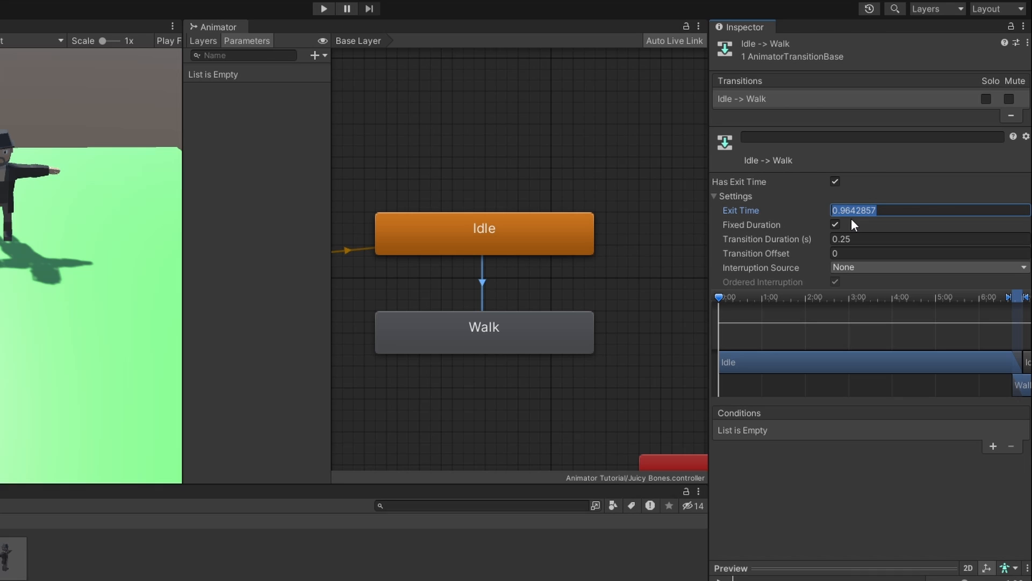
left_click(322, 9)
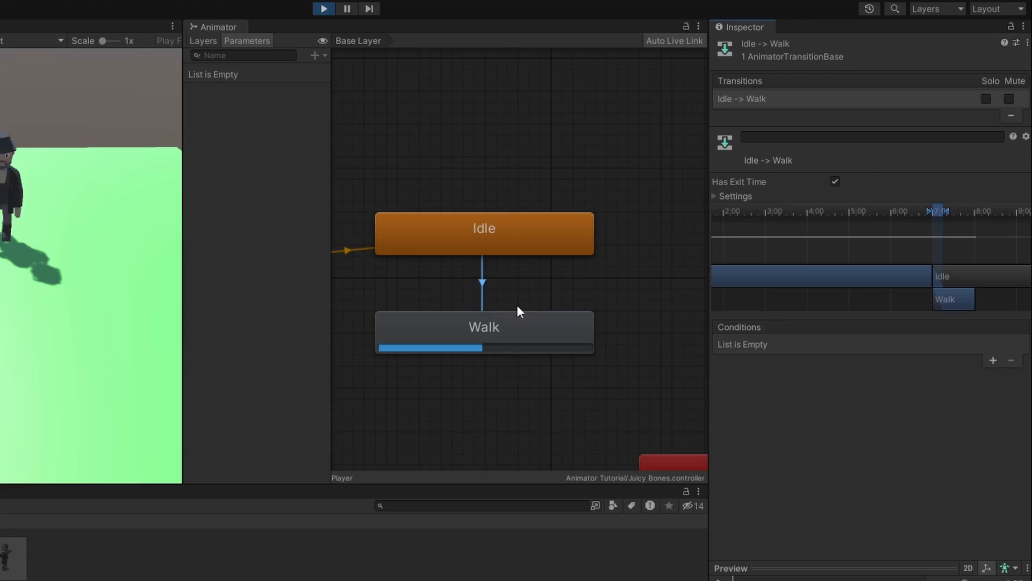
left_click(734, 195)
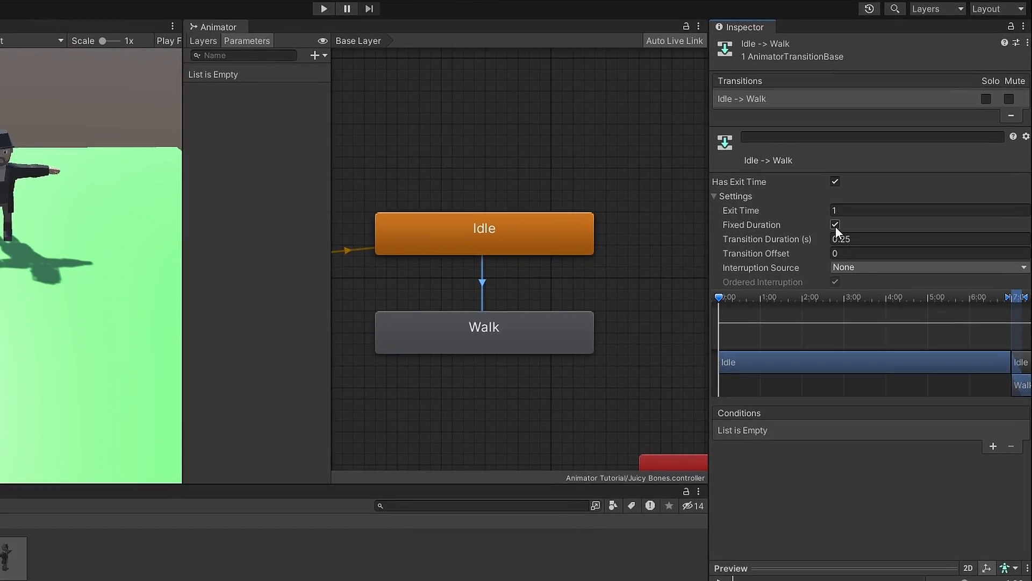
mouse_move(751, 224)
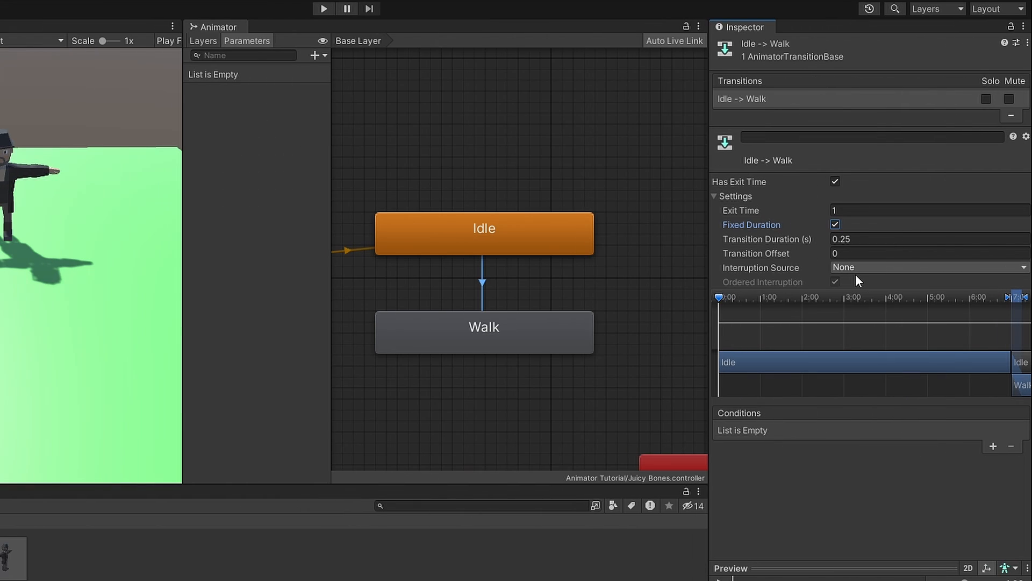
- Review the interruption source choices, keeping None for the Idle to Walk transition
left_click(925, 267)
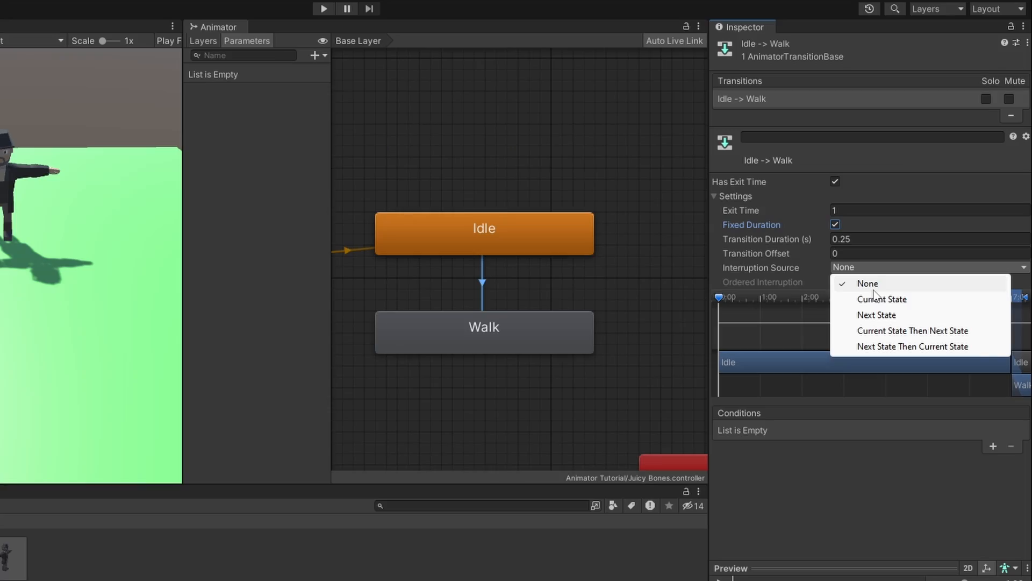
mouse_move(877, 315)
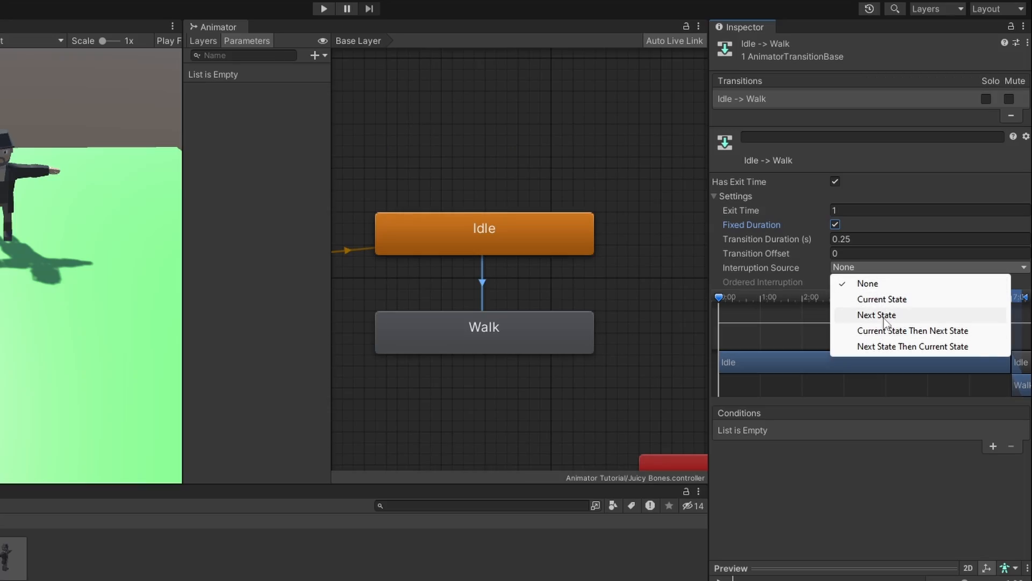
mouse_move(810, 357)
type("0.1")
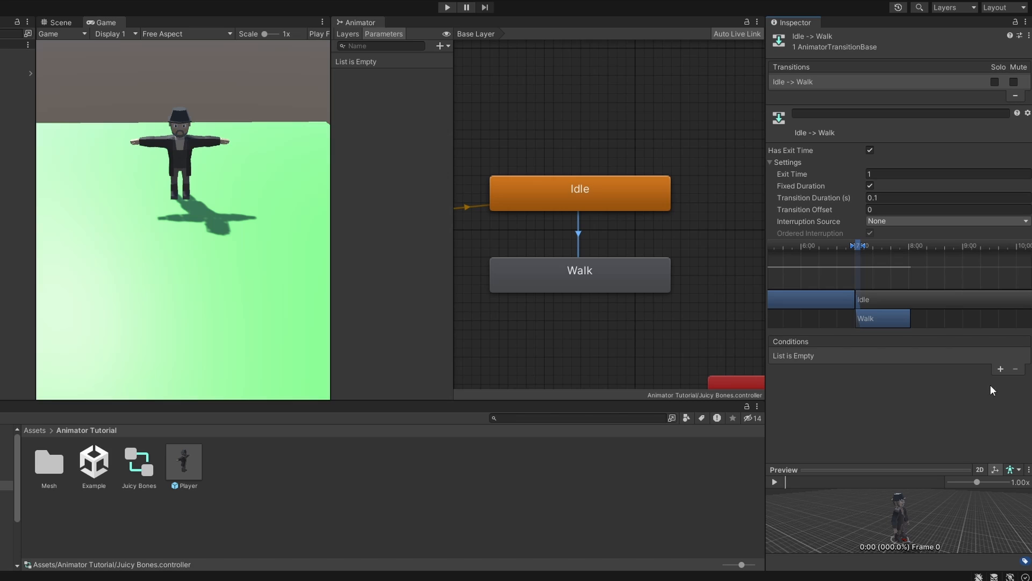
mouse_move(839, 433)
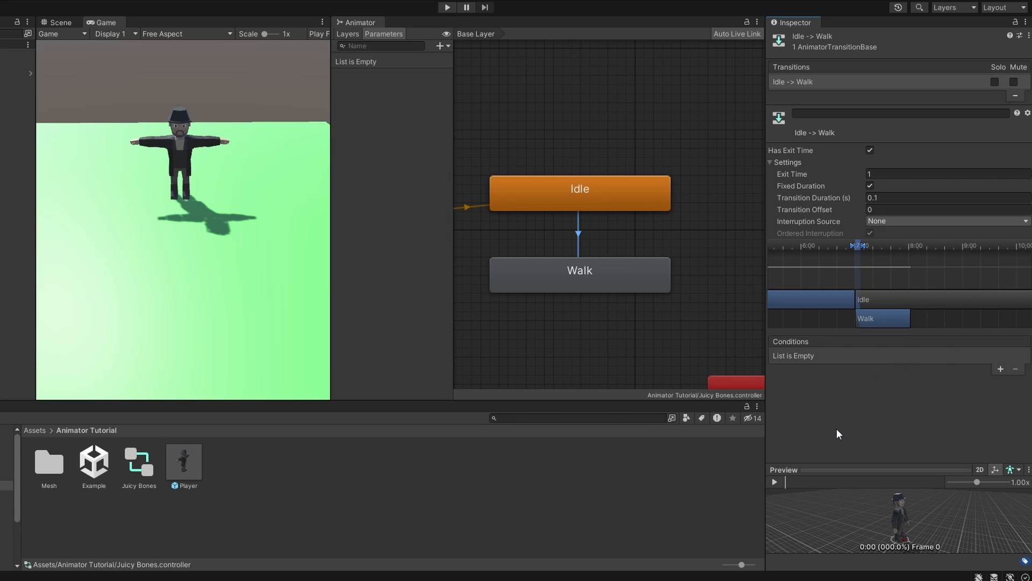
mouse_move(853, 415)
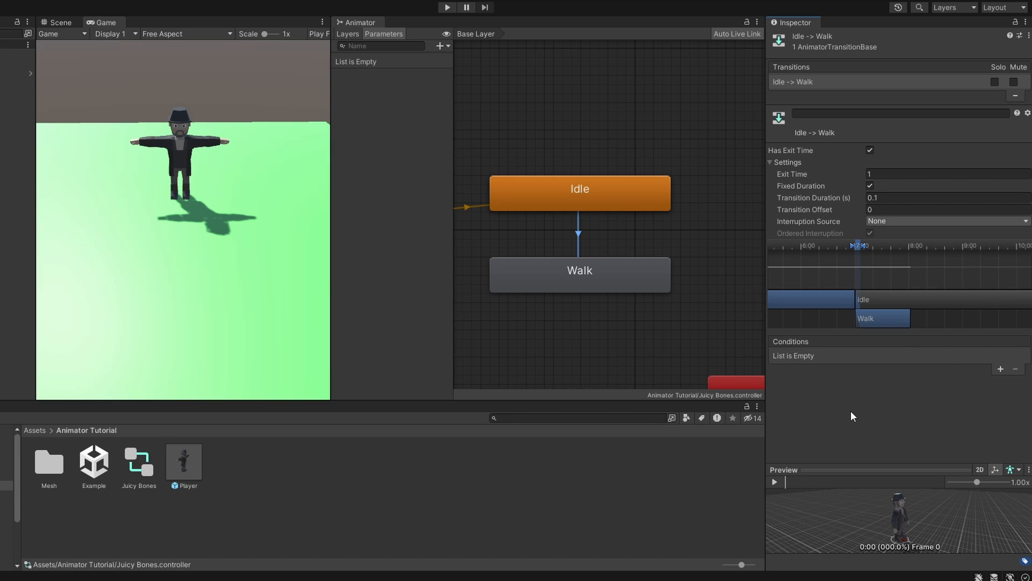
mouse_move(359, 75)
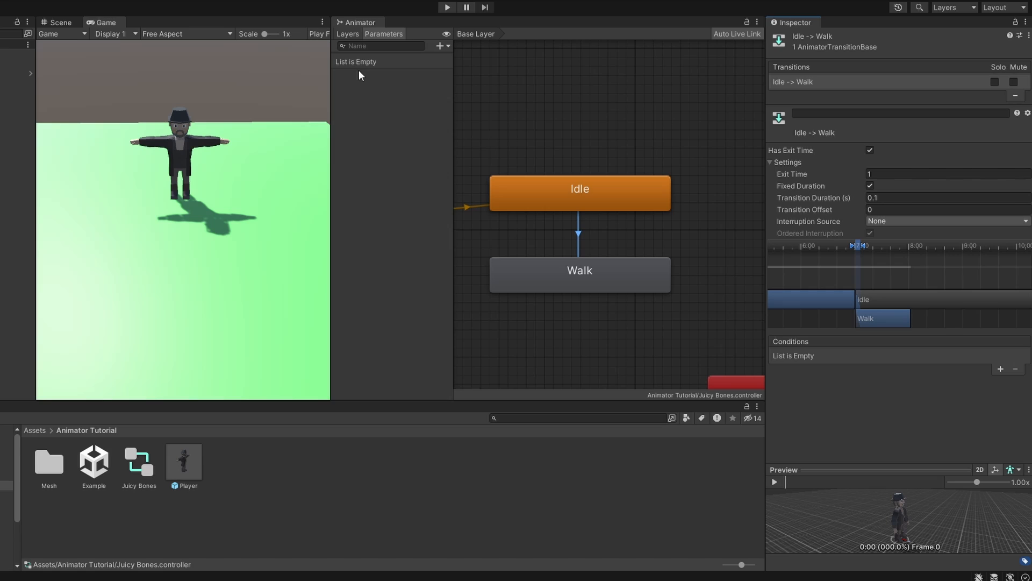
mouse_move(377, 42)
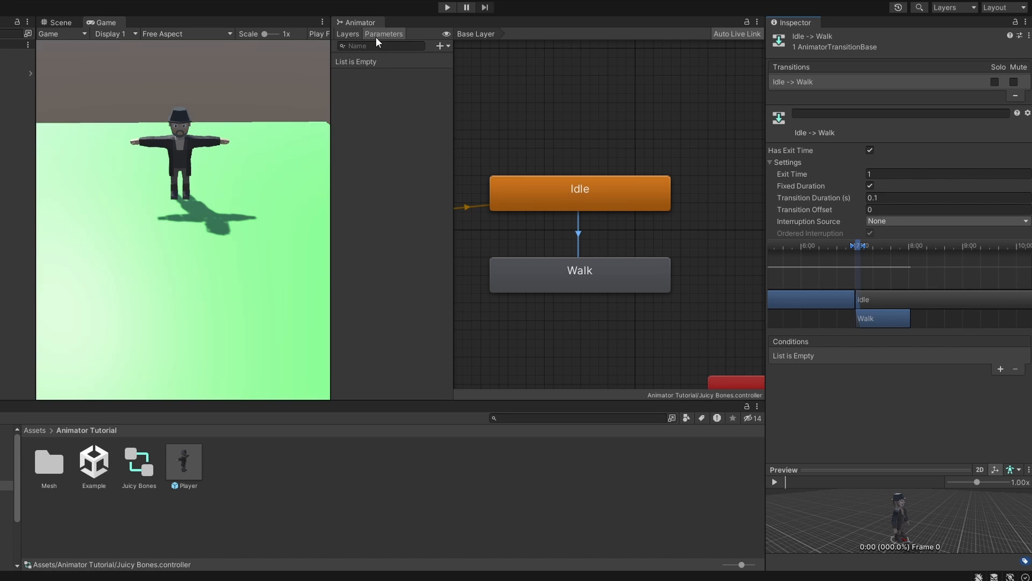
mouse_move(442, 78)
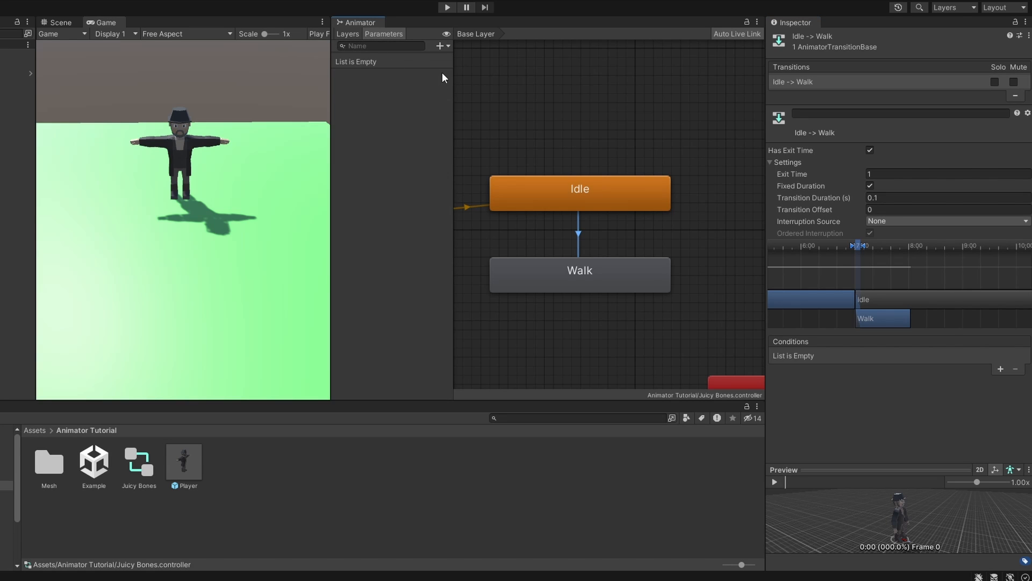
mouse_move(421, 111)
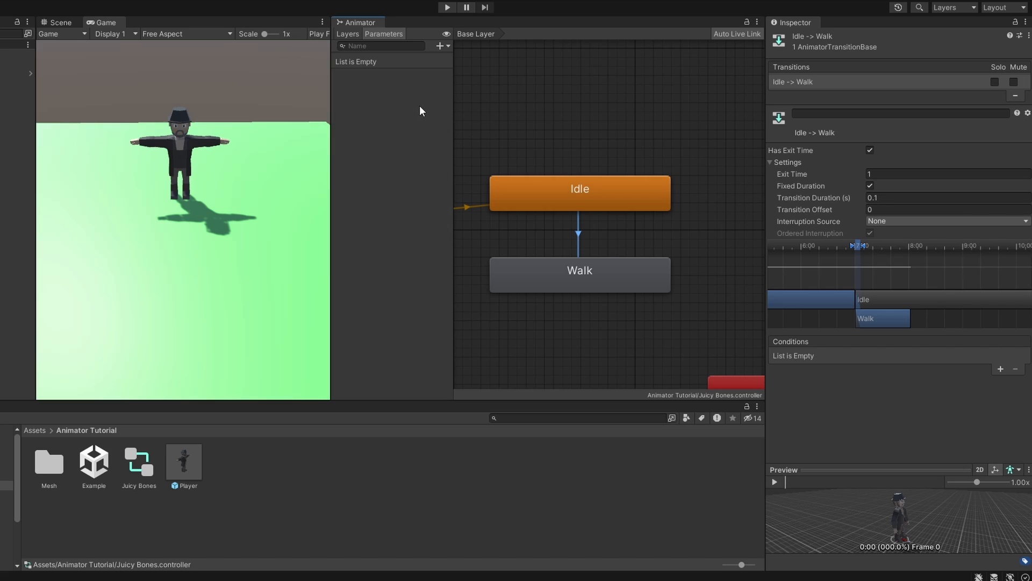
- Add example Float, Int, Bool and Trigger parameters to the Animator
left_click(440, 45)
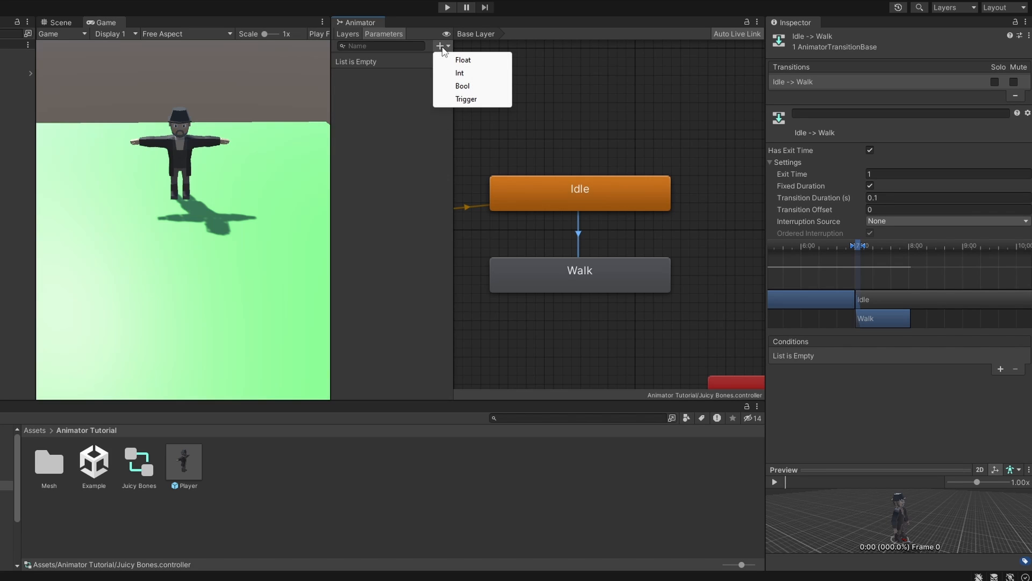
mouse_move(453, 90)
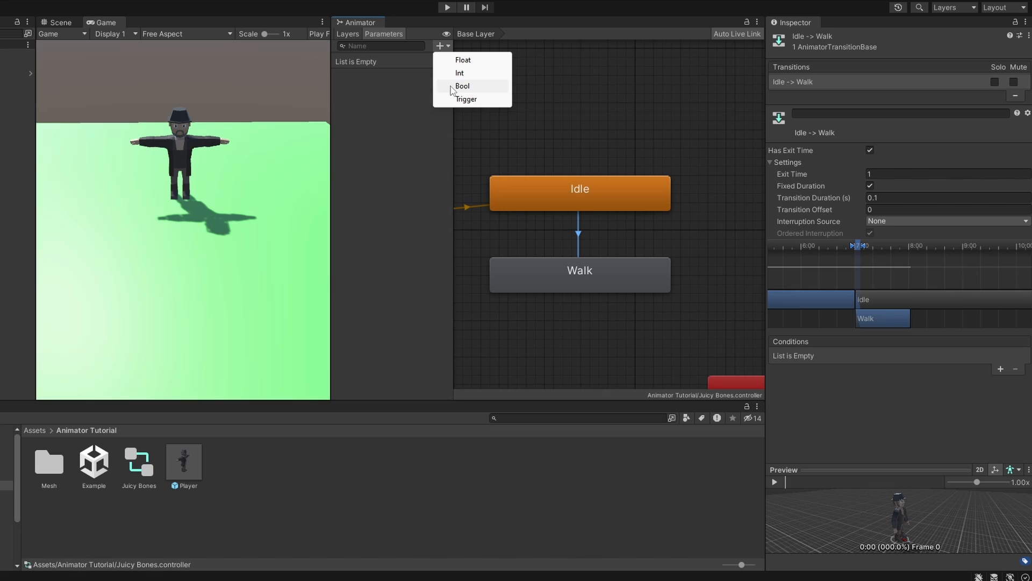
left_click(462, 60)
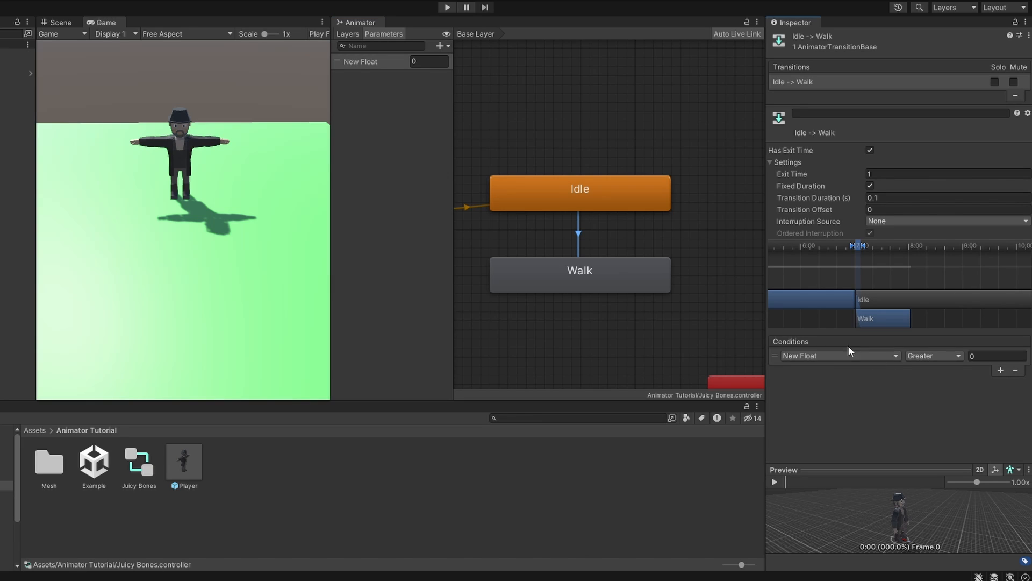
mouse_move(500, 137)
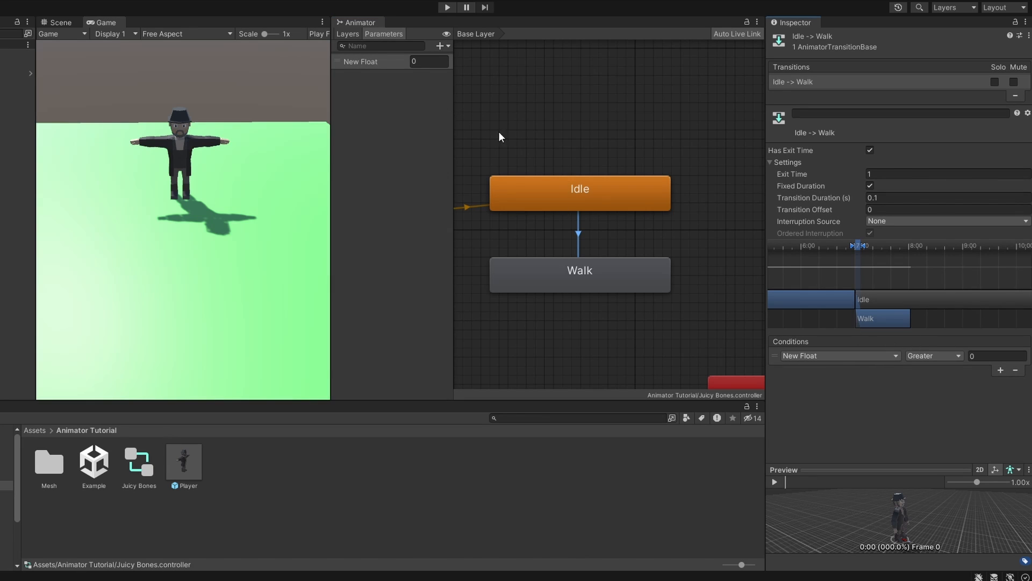
mouse_move(425, 117)
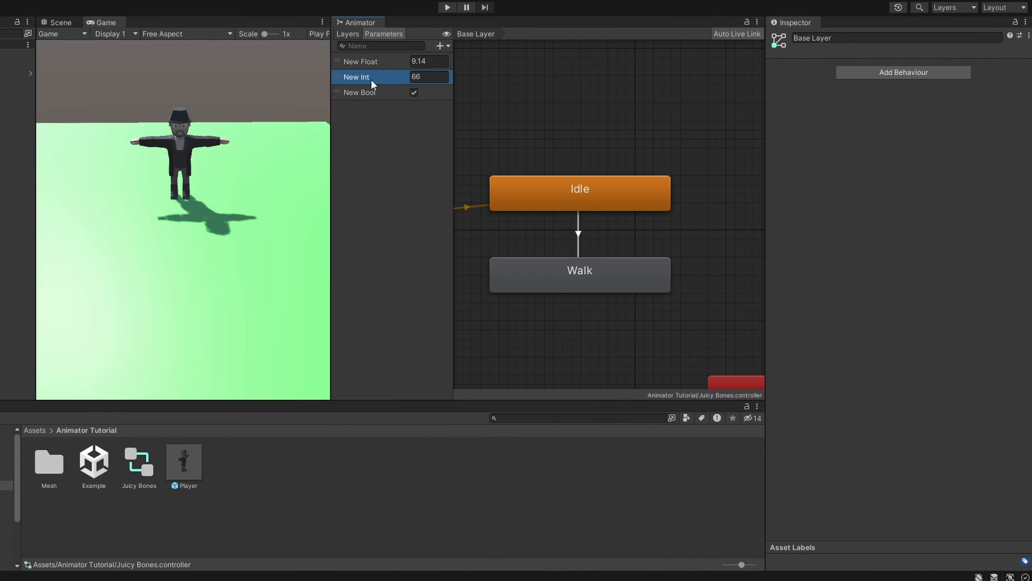
left_click(360, 93)
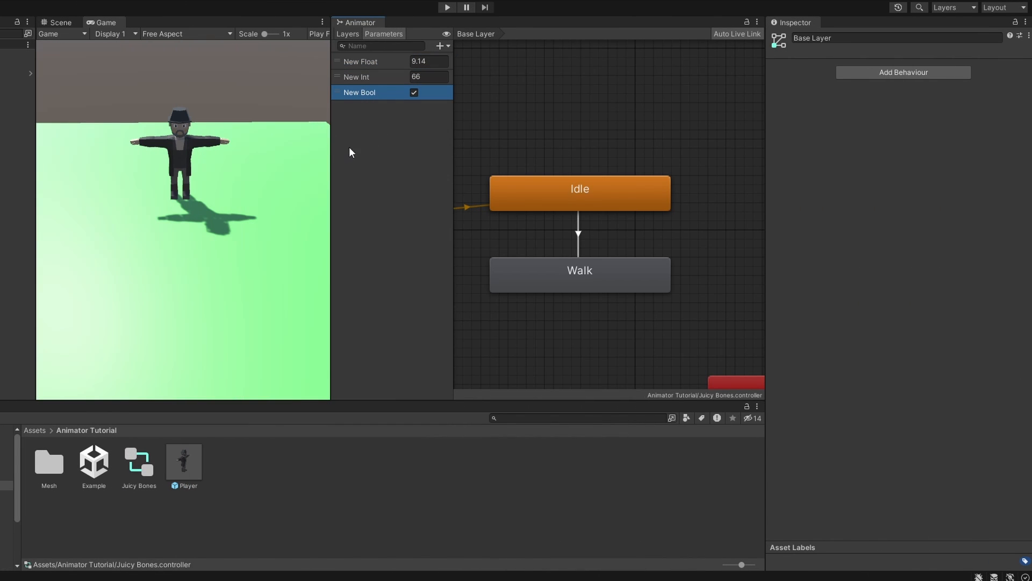
left_click(439, 45)
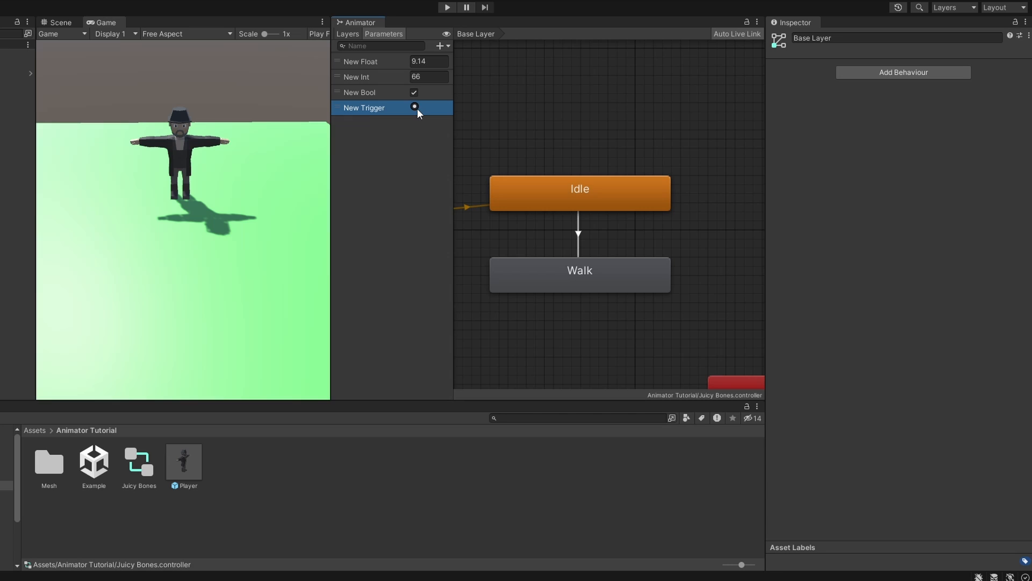
mouse_move(370, 175)
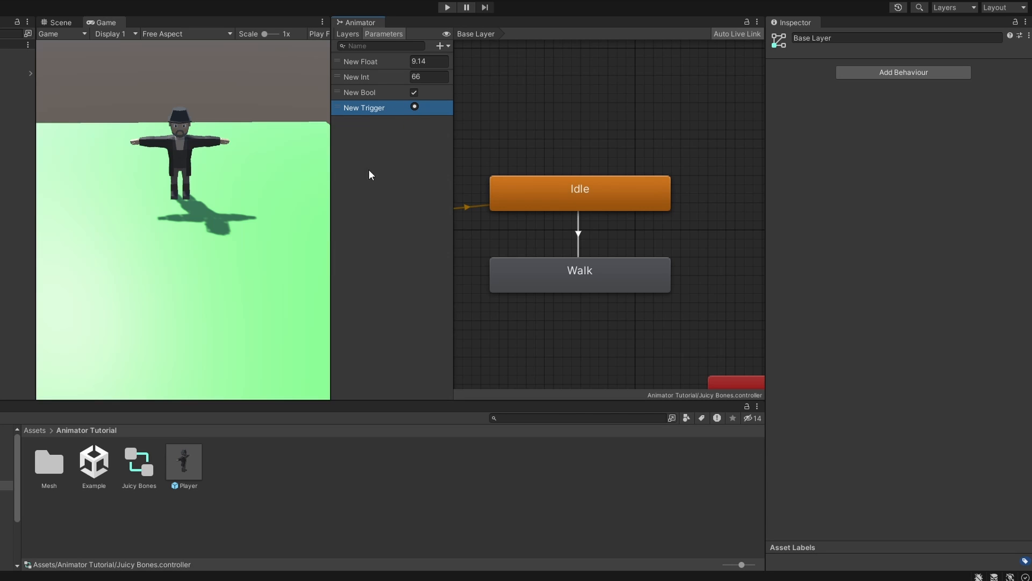
mouse_move(376, 216)
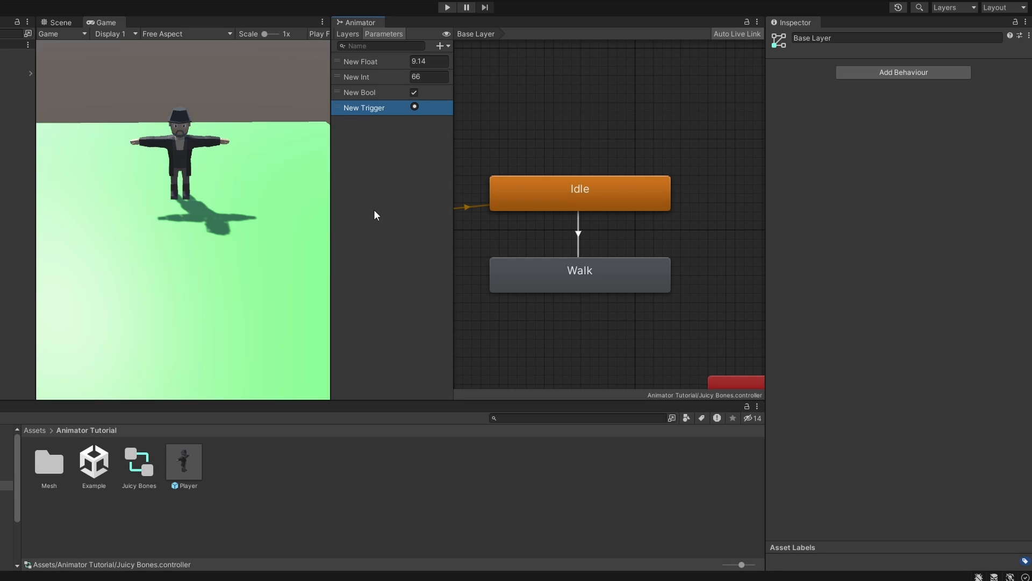
left_click(138, 459)
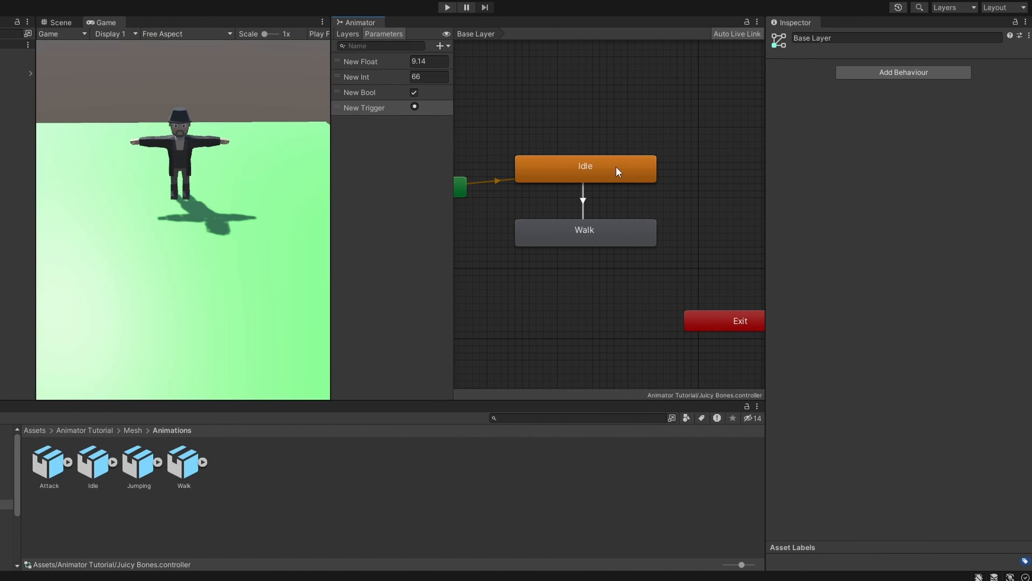
- Create a transition from the Walk state back to Idle
left_click(584, 232)
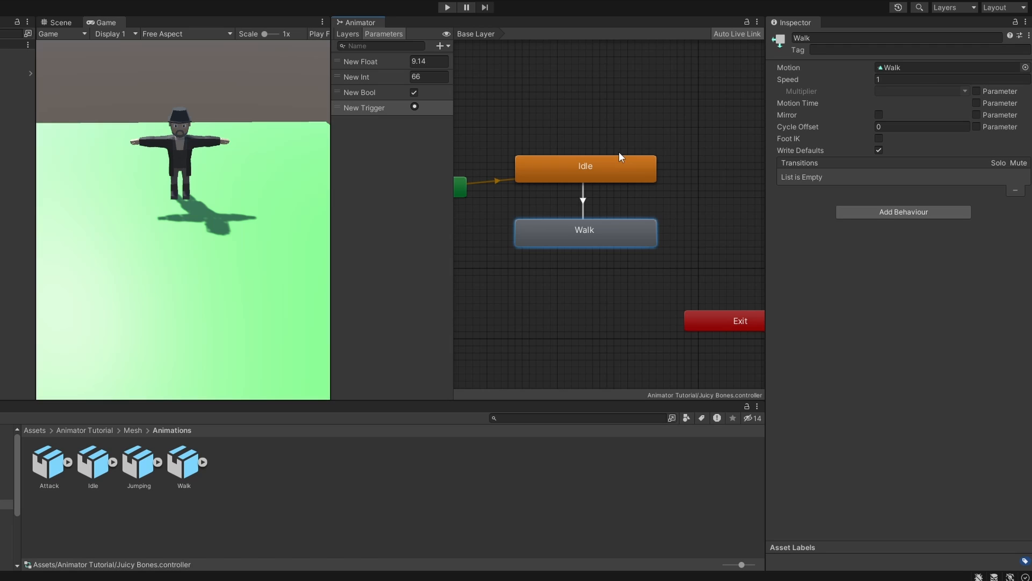
right_click(584, 230)
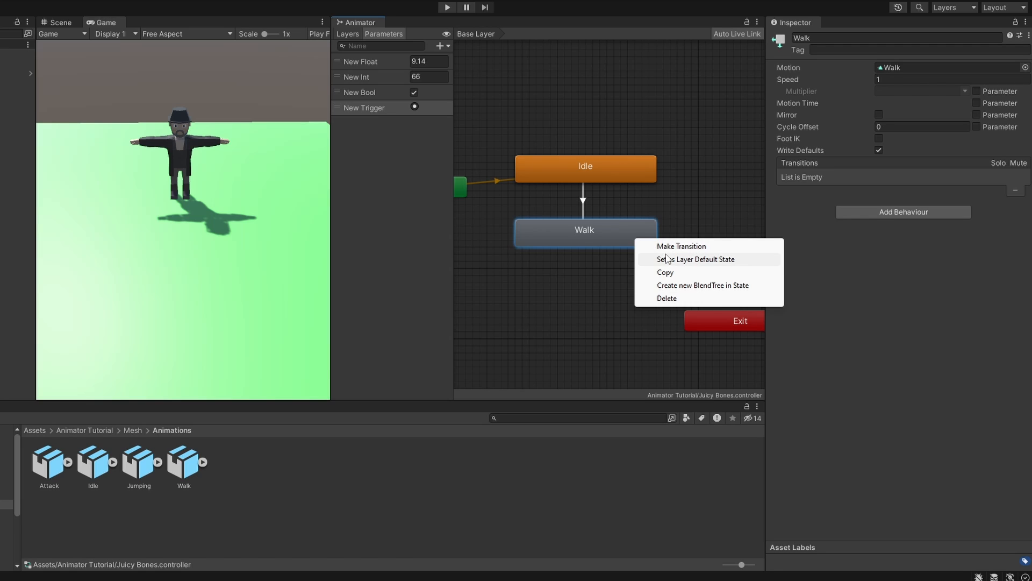
left_click(681, 246)
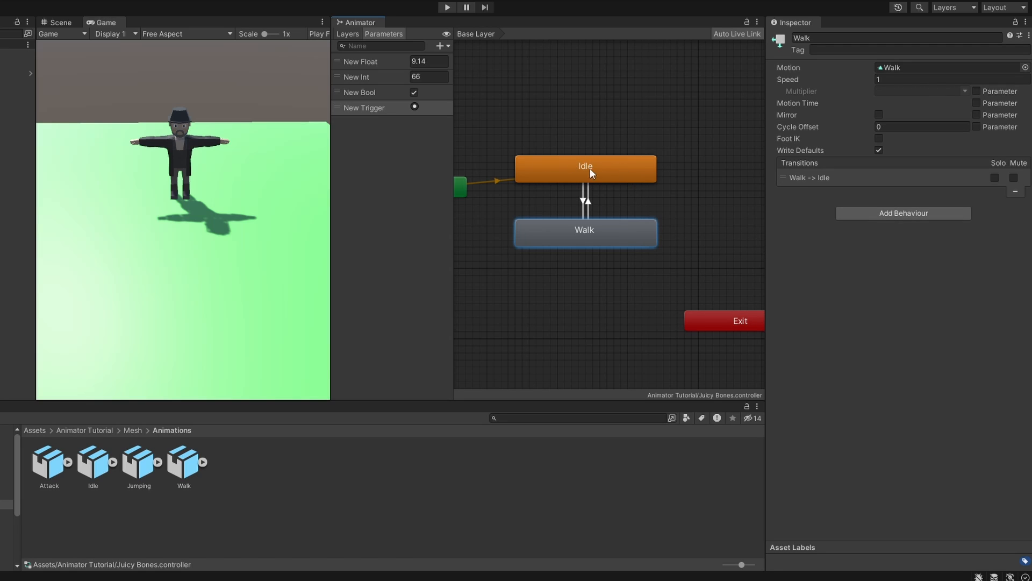
mouse_move(600, 199)
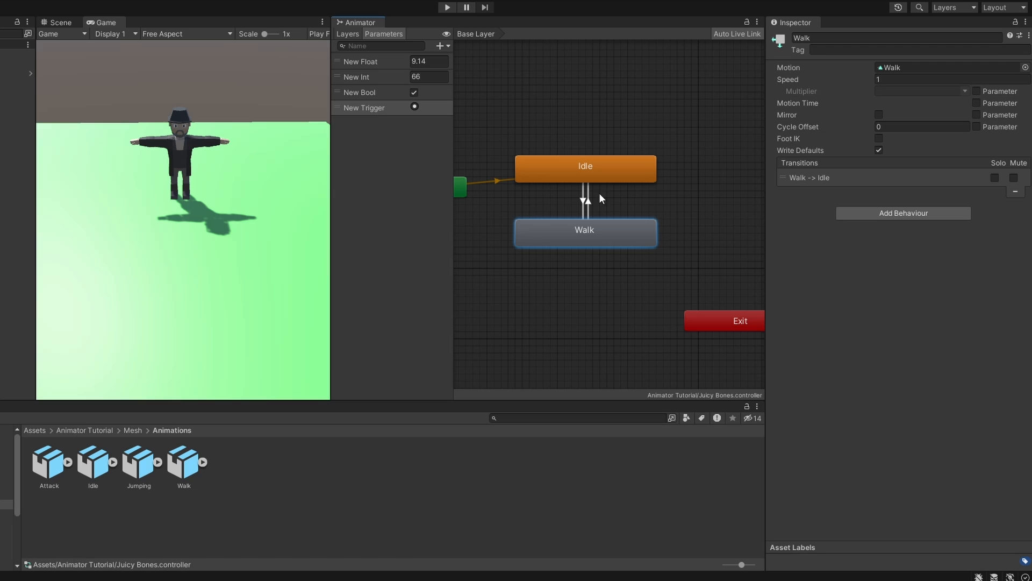
left_click(585, 187)
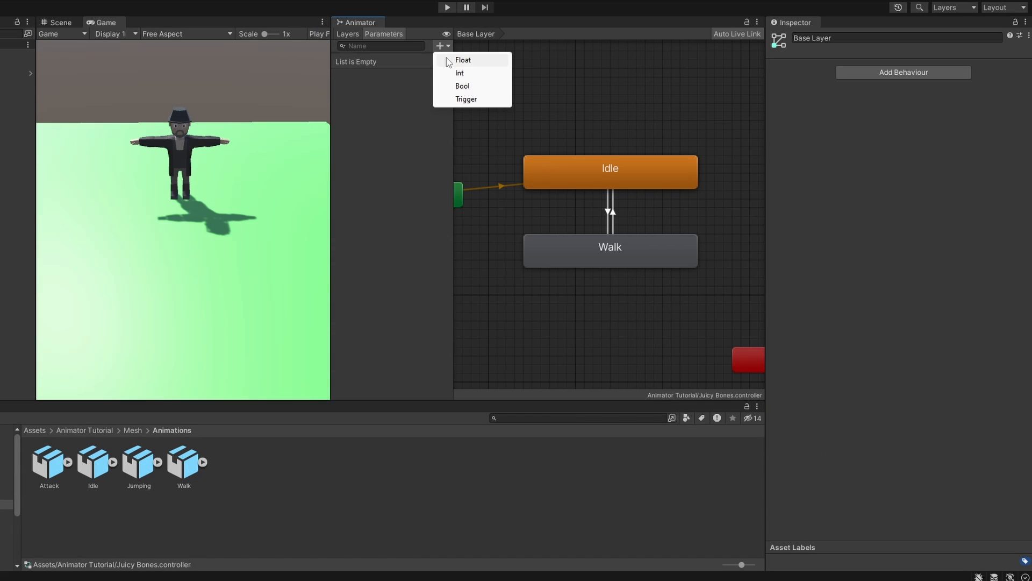
- Add a float parameter speed and condition Walk to Idle on speed less than 0.1
left_click(463, 60)
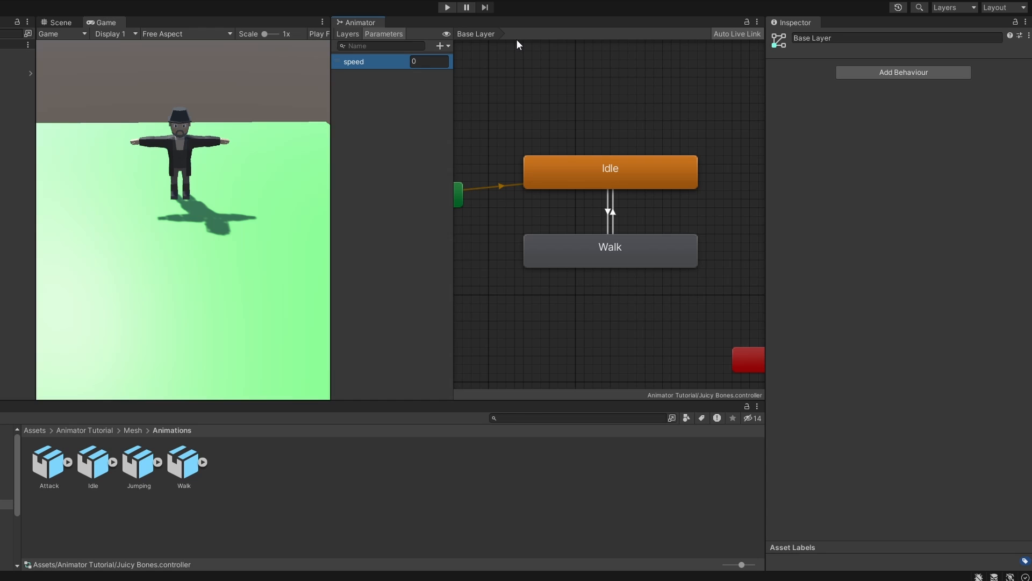
left_click(609, 211)
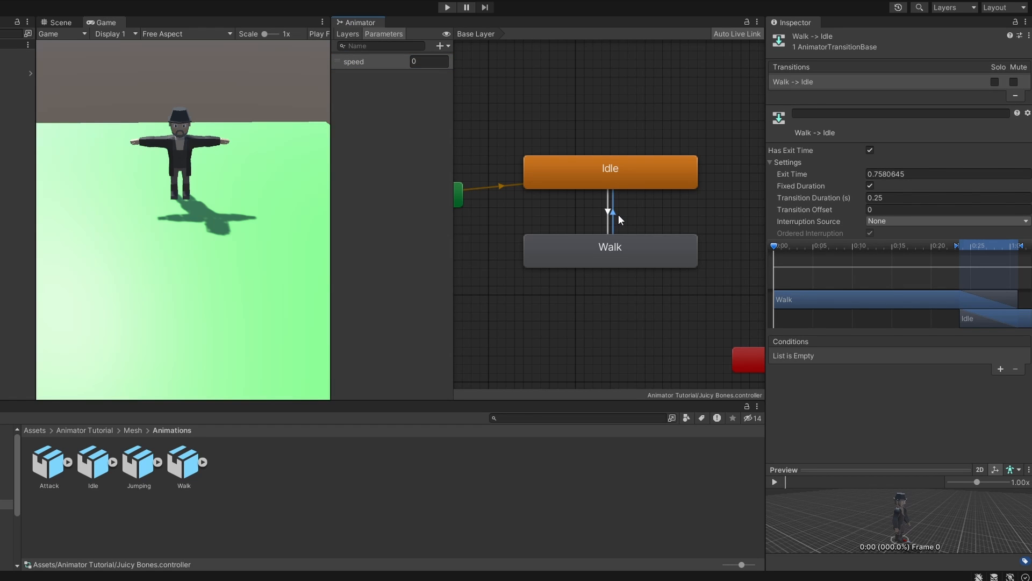
left_click(1000, 370)
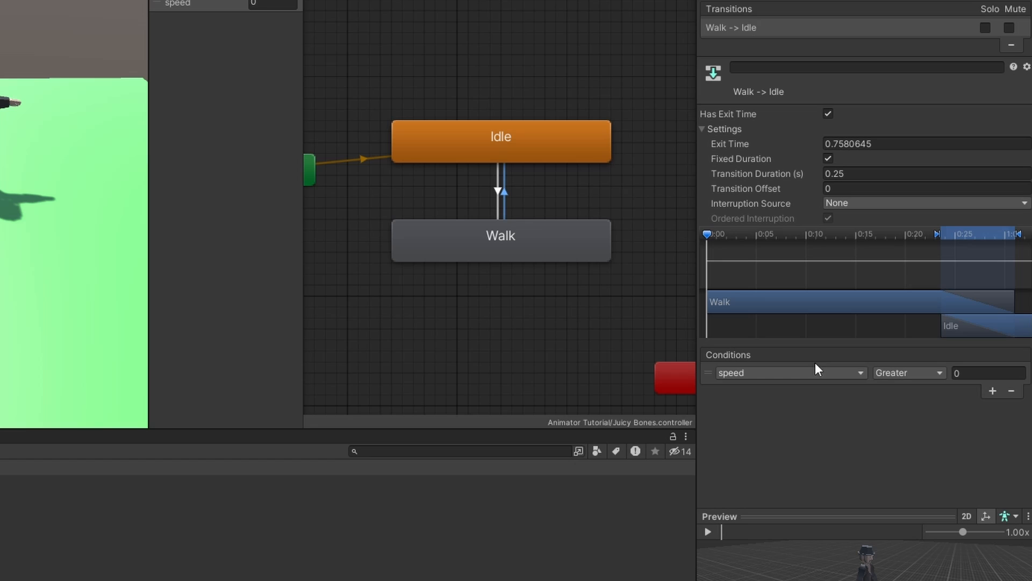
left_click(908, 373)
type(".1")
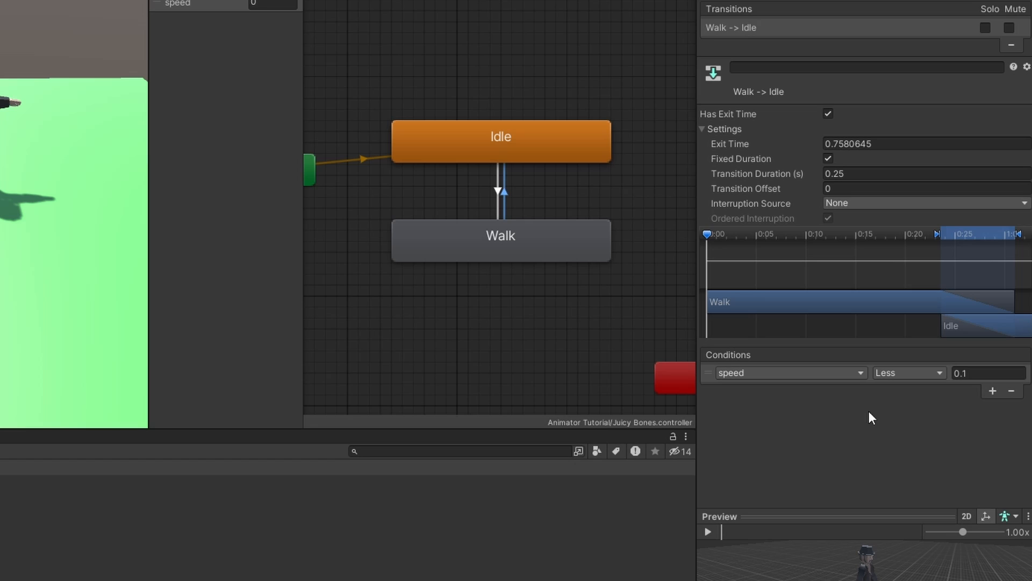
- Condition Idle to Walk on speed greater than 0.1 and run the game to test
left_click(502, 192)
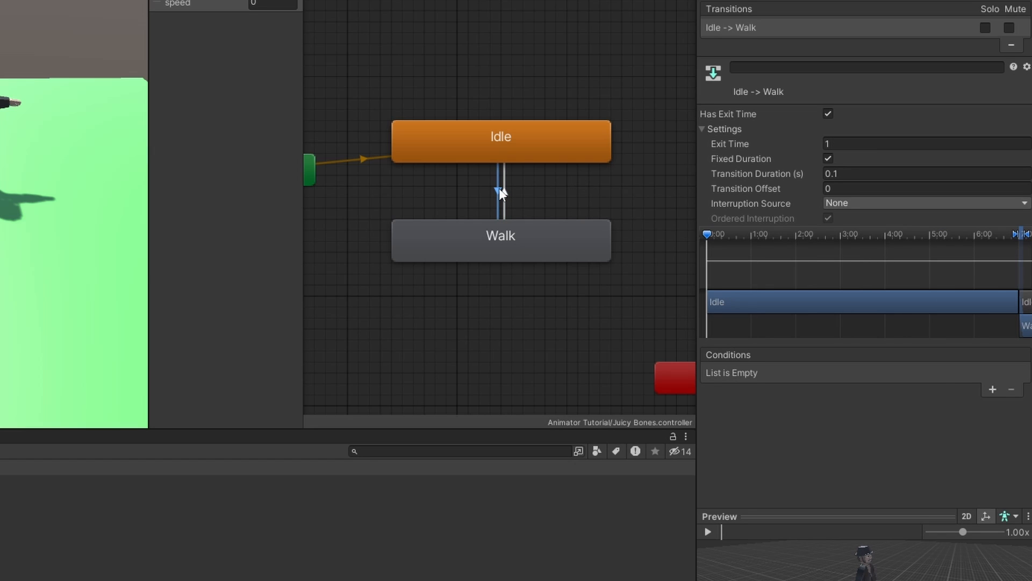
left_click(993, 389)
type("0.1")
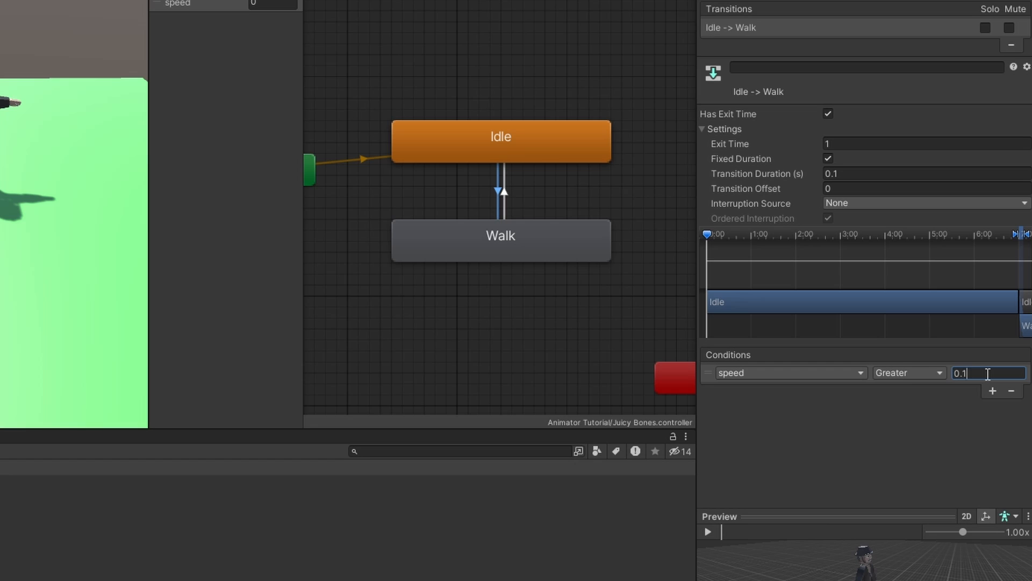
left_click(447, 8)
type("2")
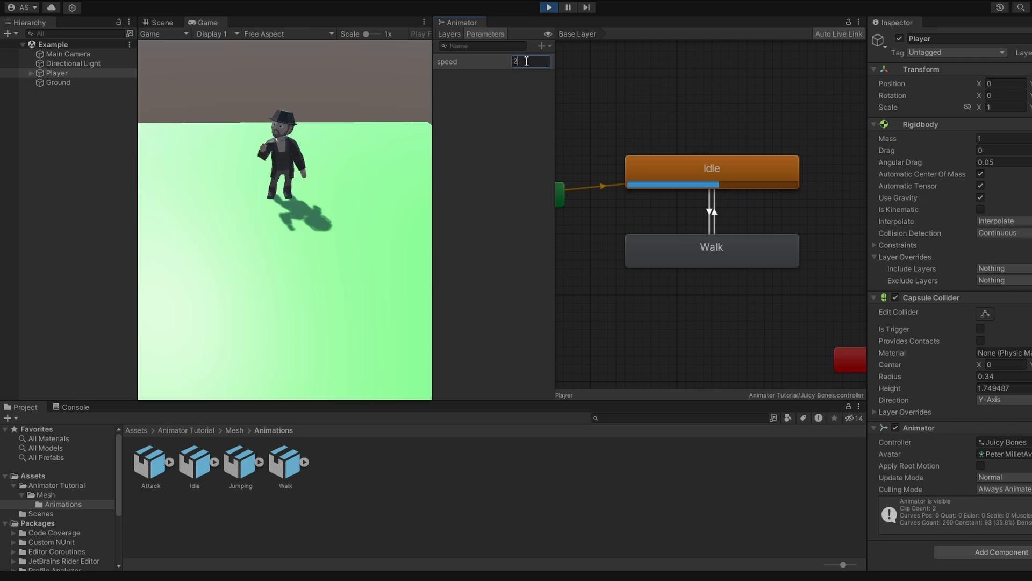
- Test the transitions in play mode with speed at 2 and select Walk to Idle
left_click(548, 7)
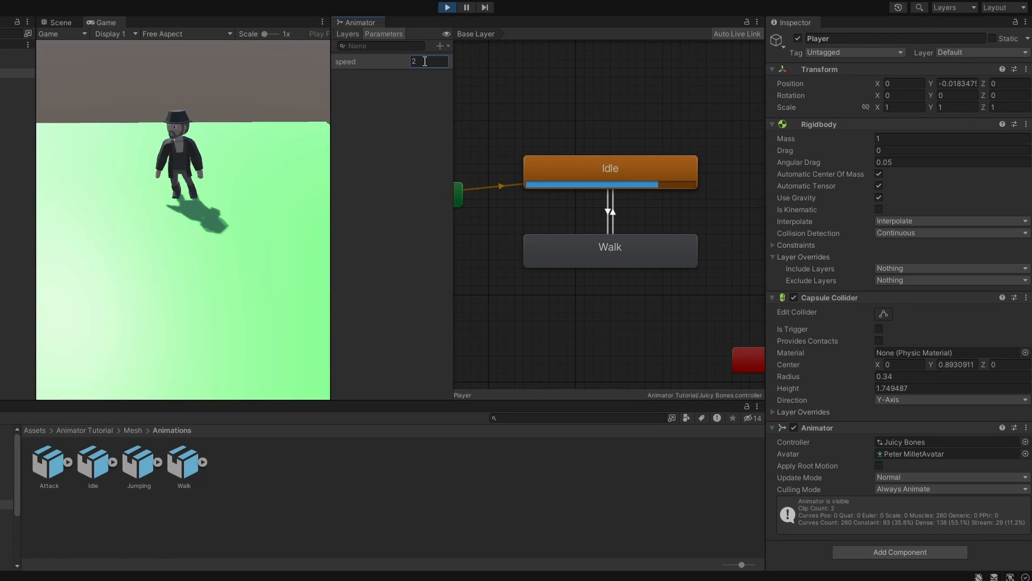
left_click(447, 7)
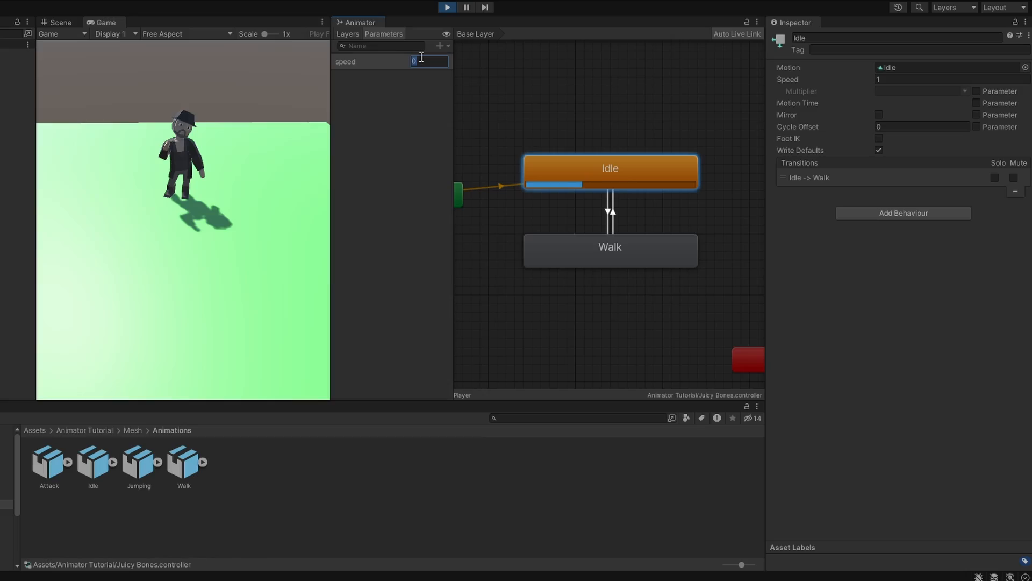
type("2")
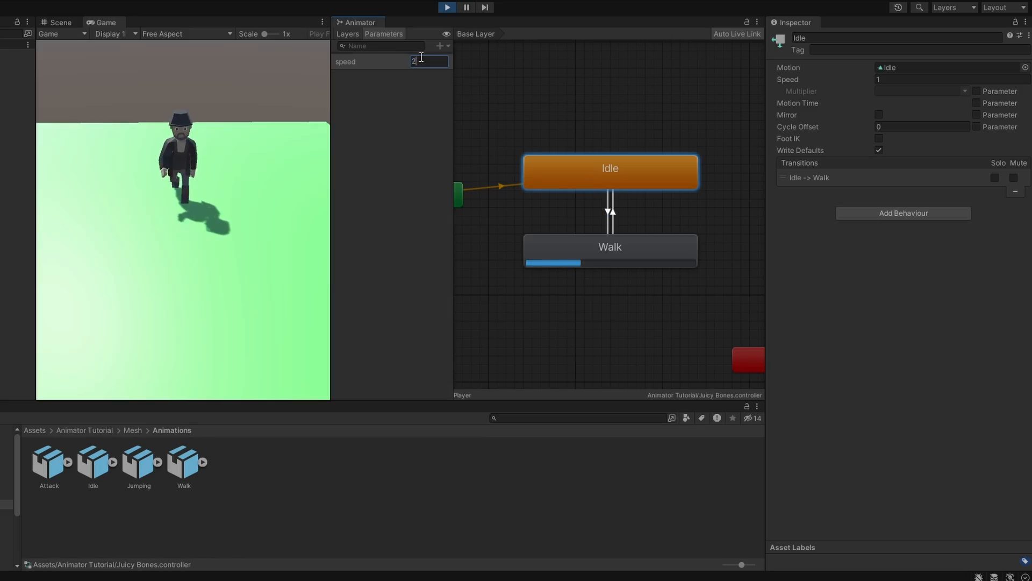
left_click(609, 210)
type("1")
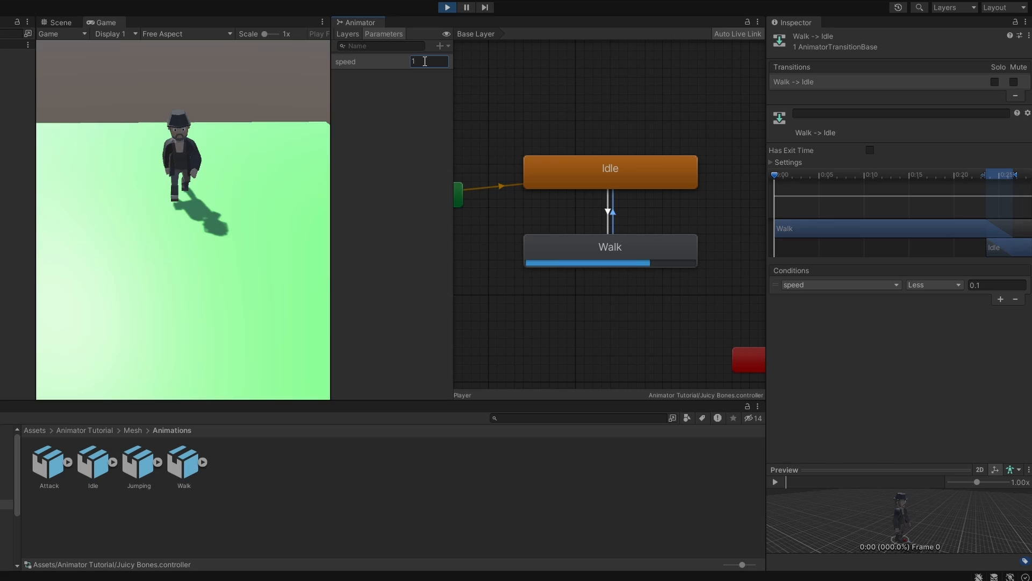
- Vary speed between -2 and 2 so the character switches states without waiting for exit time
type("-2")
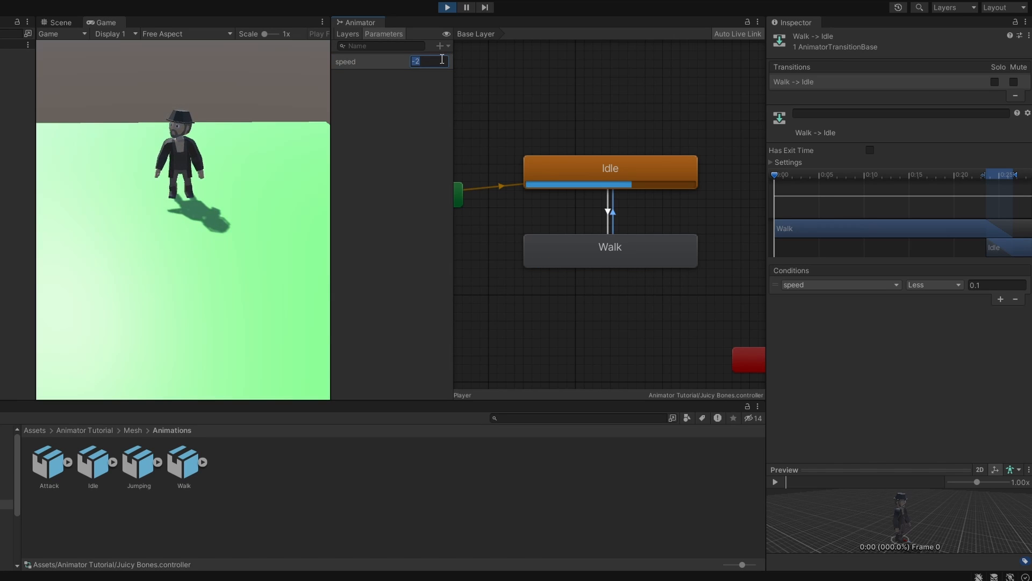
type("2")
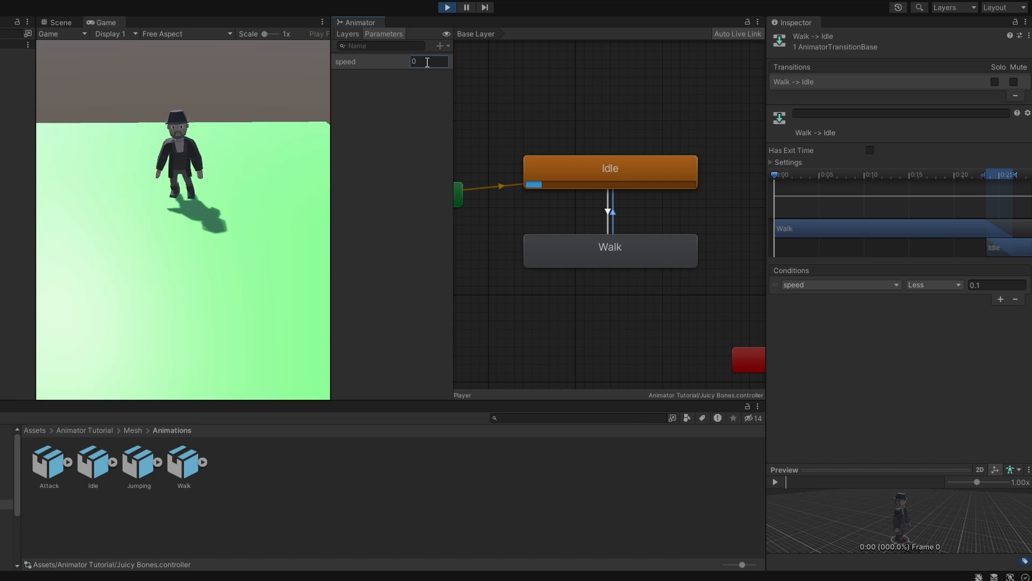
type("2")
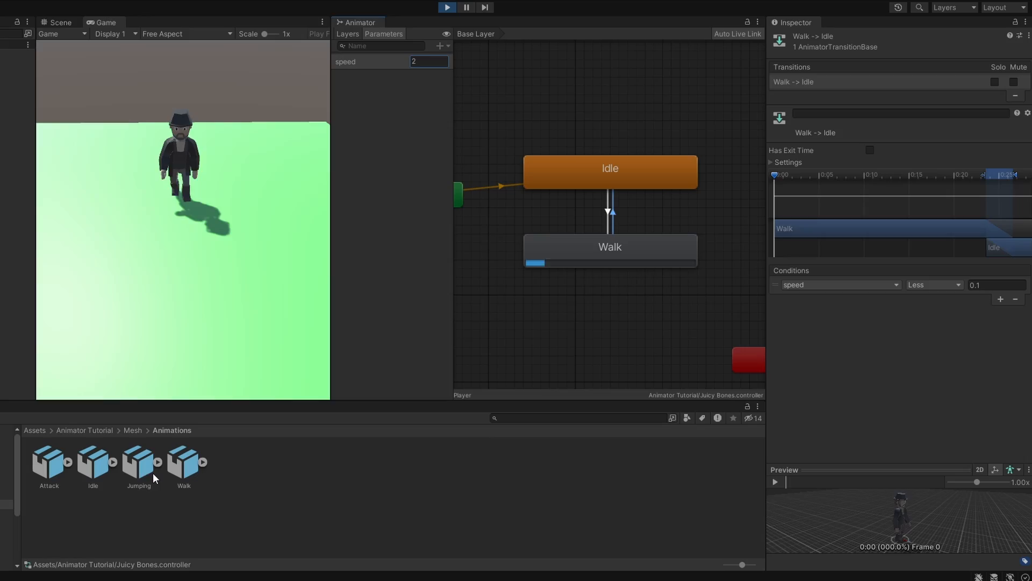
left_click(667, 213)
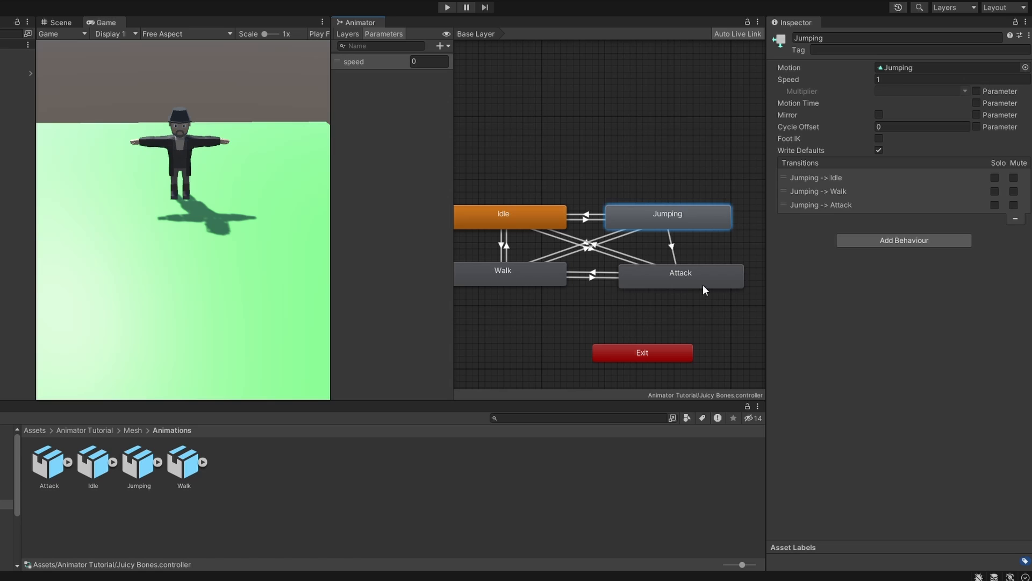
- Create a transition from Any State into the Jumping state
left_click(679, 272)
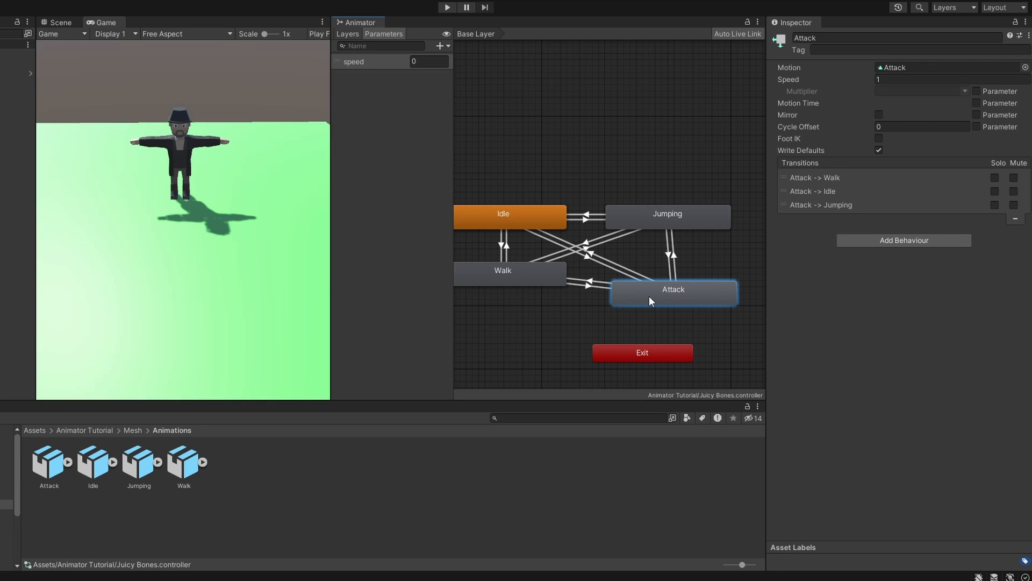
left_click(606, 141)
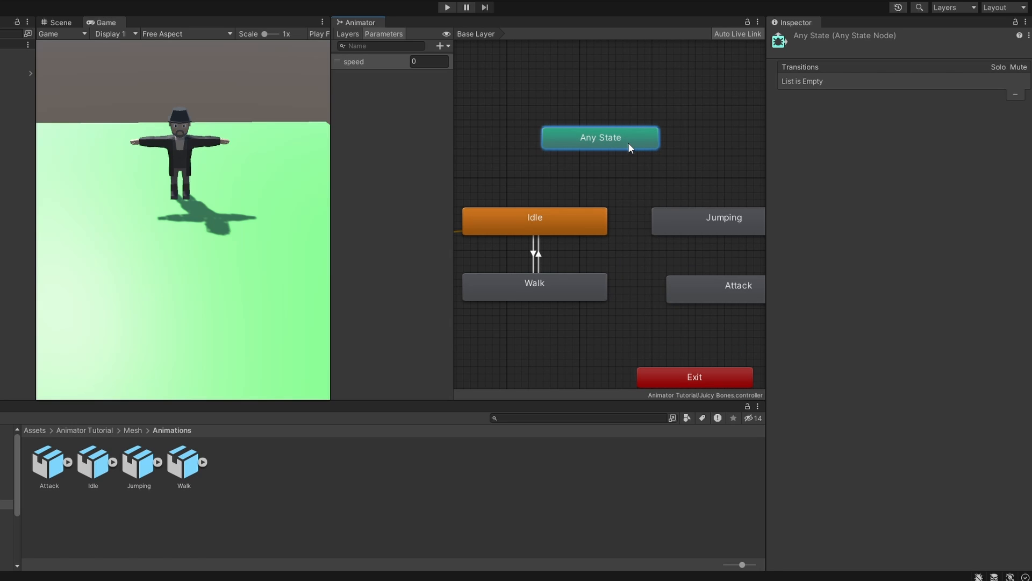
right_click(600, 136)
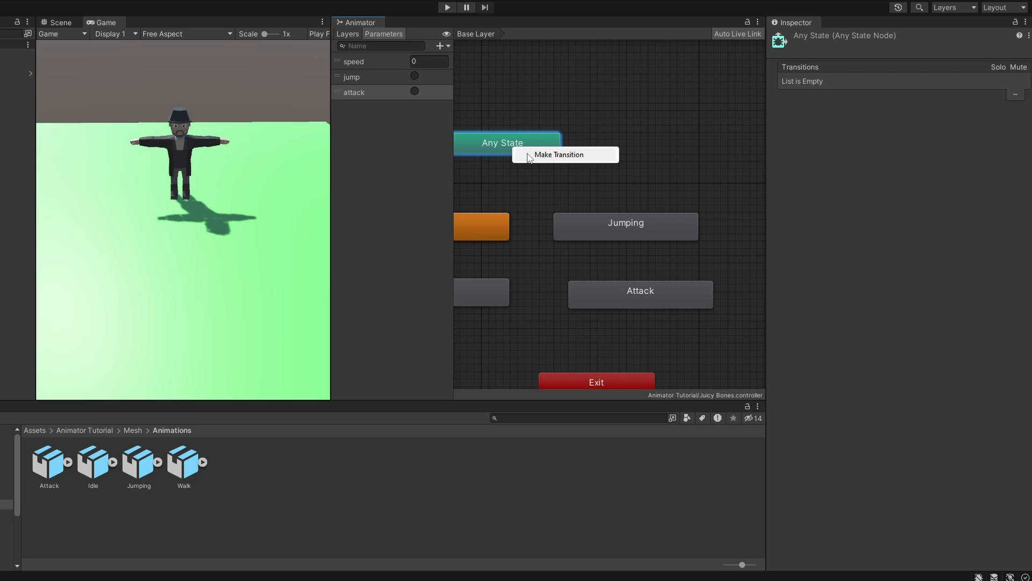
left_click(558, 154)
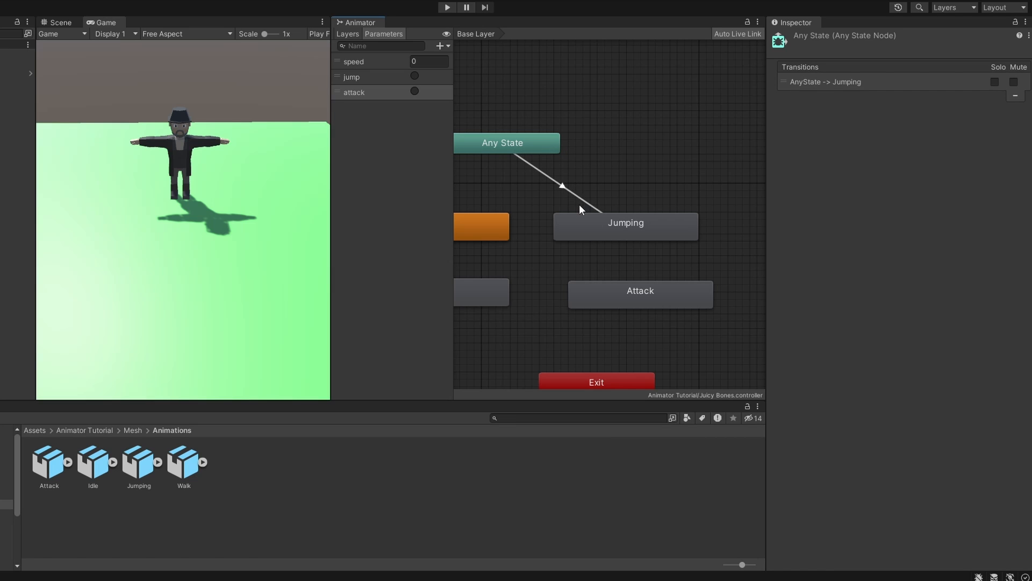
left_click(439, 45)
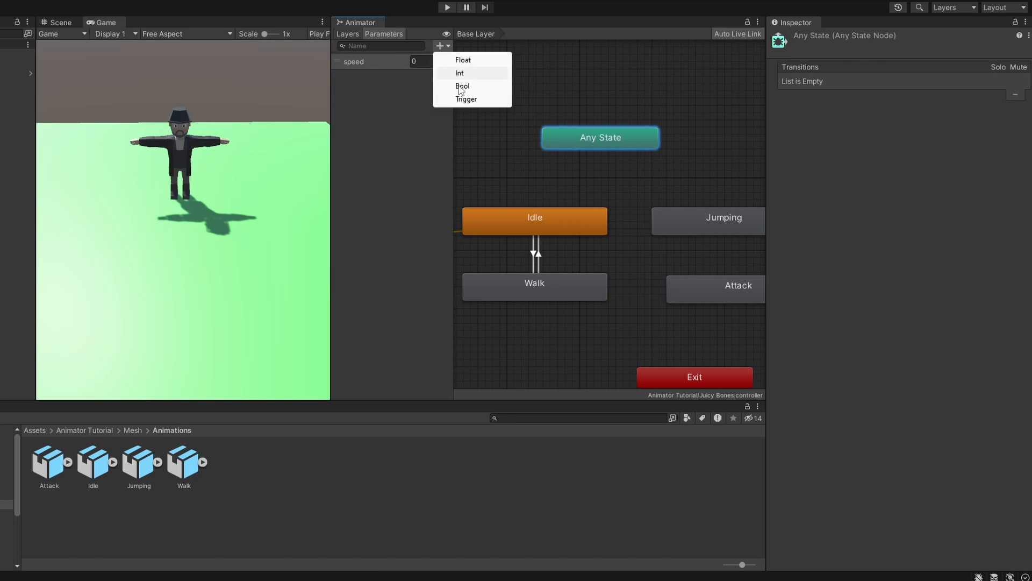
- Add jump and attack triggers and condition the Any State transitions on them
left_click(462, 86)
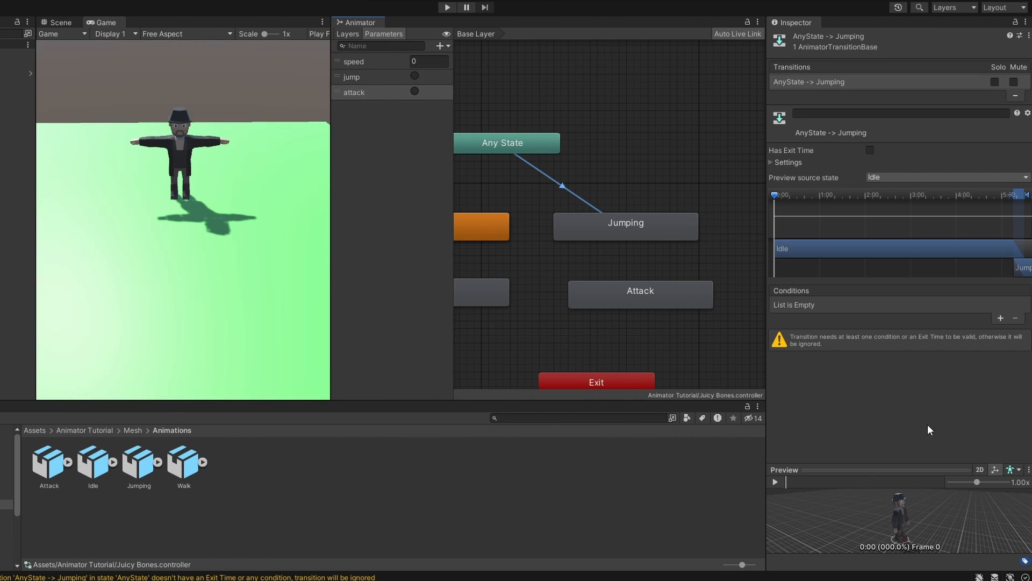
left_click(1000, 318)
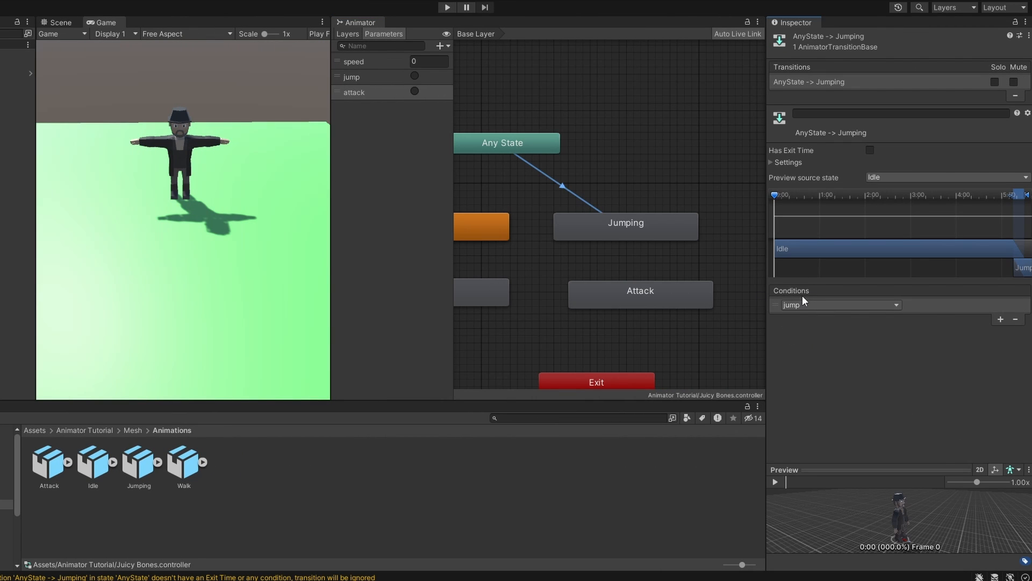
left_click(595, 321)
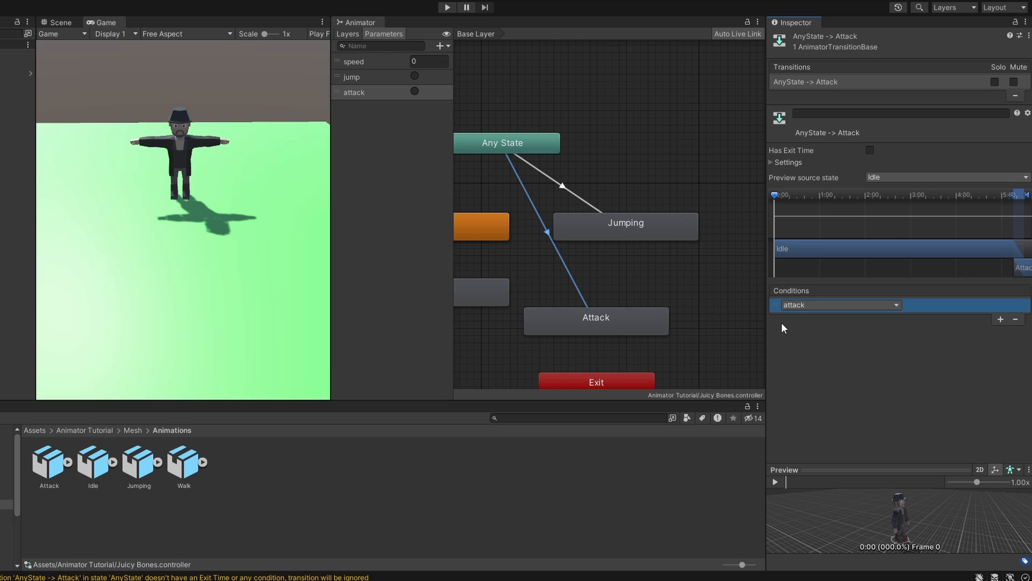
left_click(624, 223)
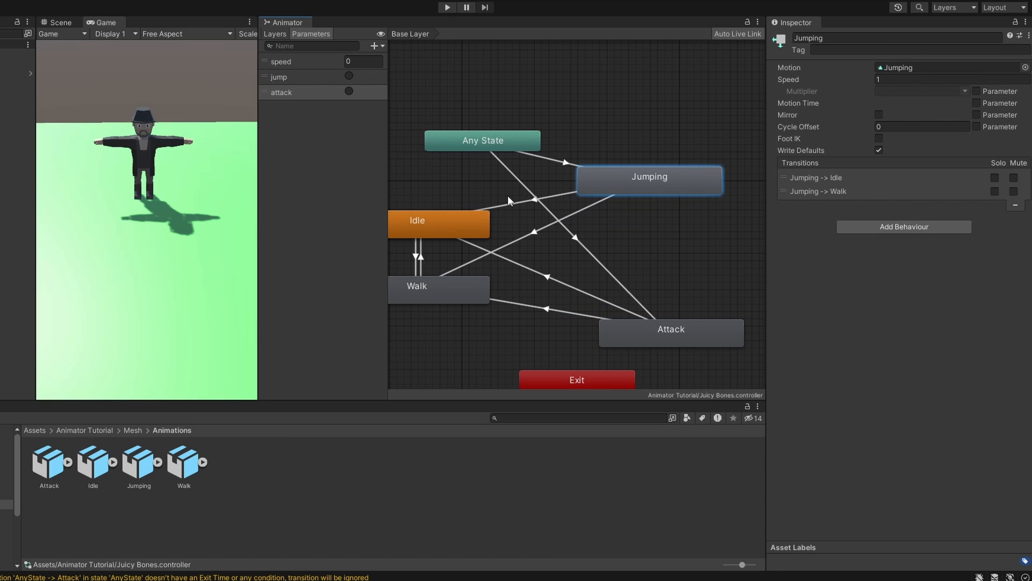
mouse_move(527, 210)
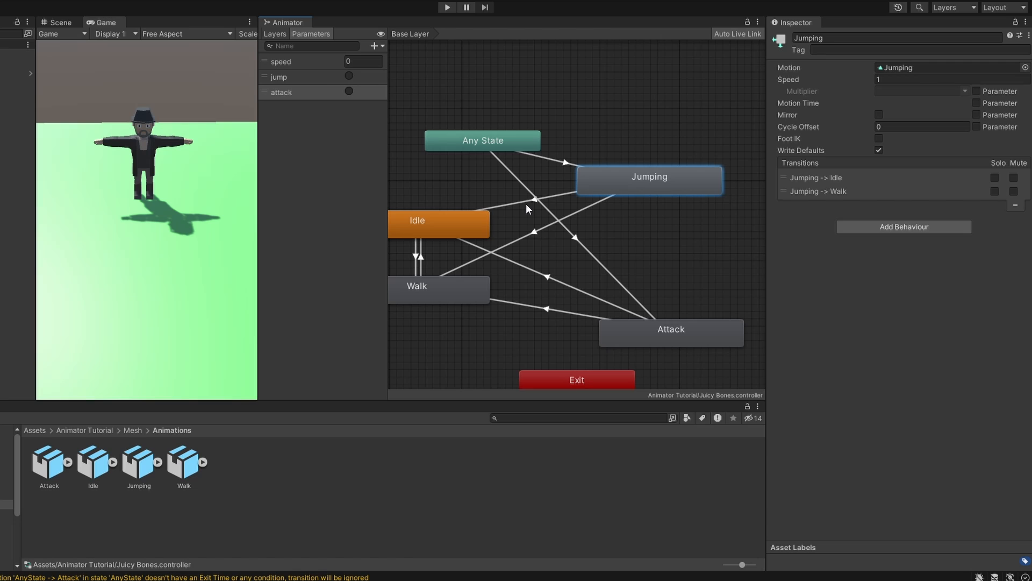
mouse_move(286, 67)
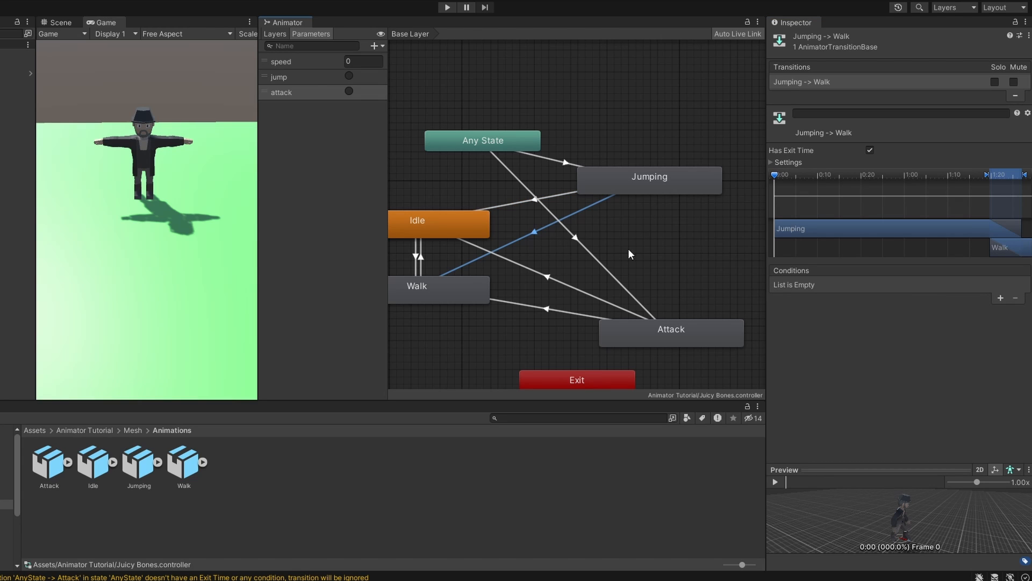
- Run the game and fire the attack trigger so the Attack state plays
left_click(1000, 298)
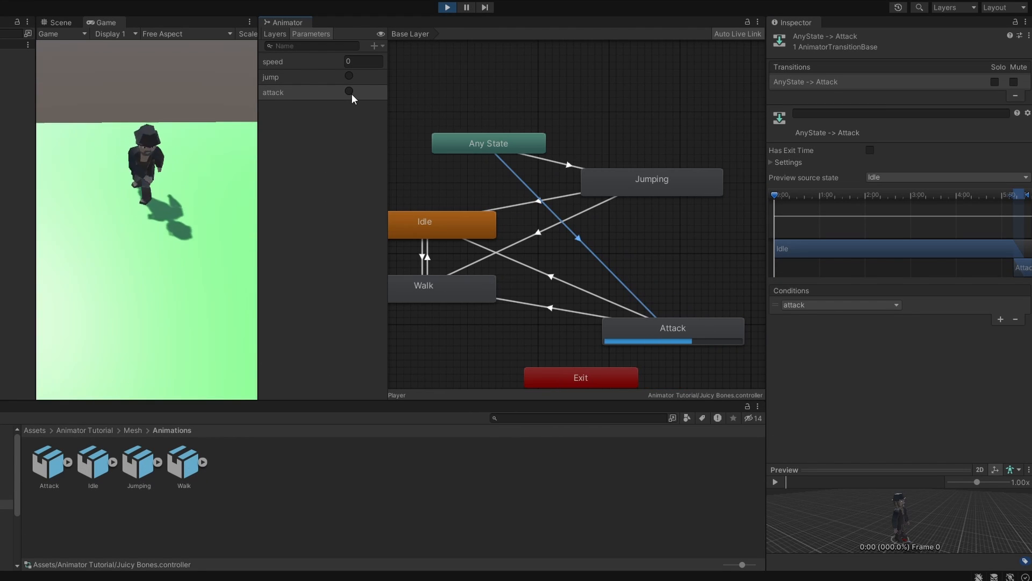
left_click(348, 77)
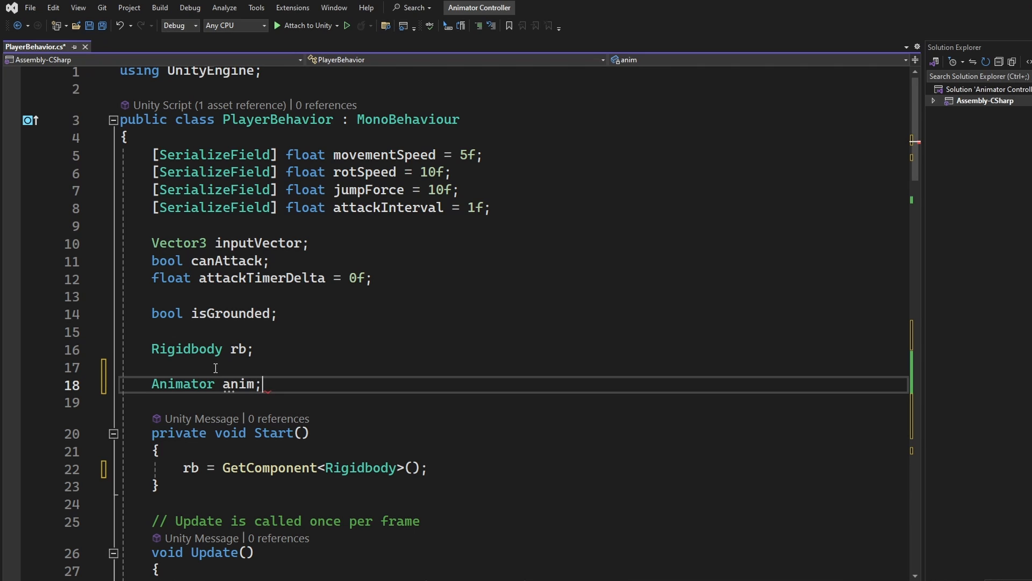
- Declare the Animator field anim and call anim.SetFloat("speed") in Move
type("anim = GetComponent<Animator>();")
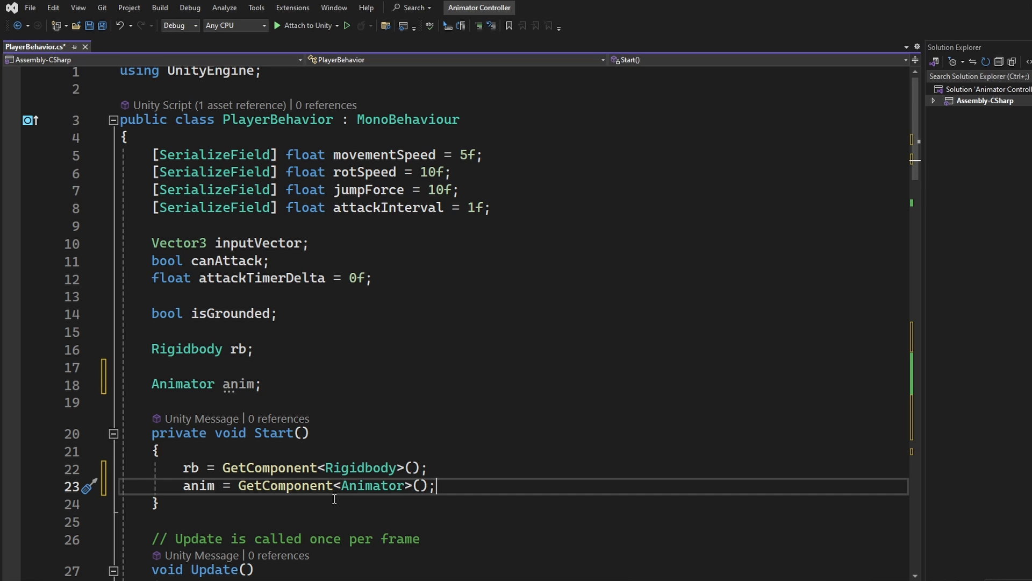
scroll("down", 3)
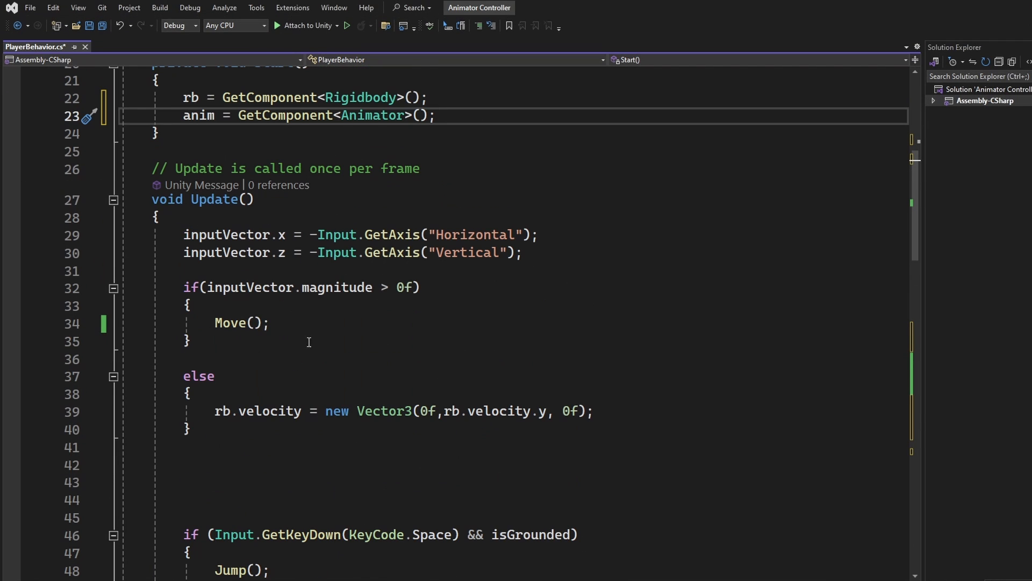
scroll("down", 3)
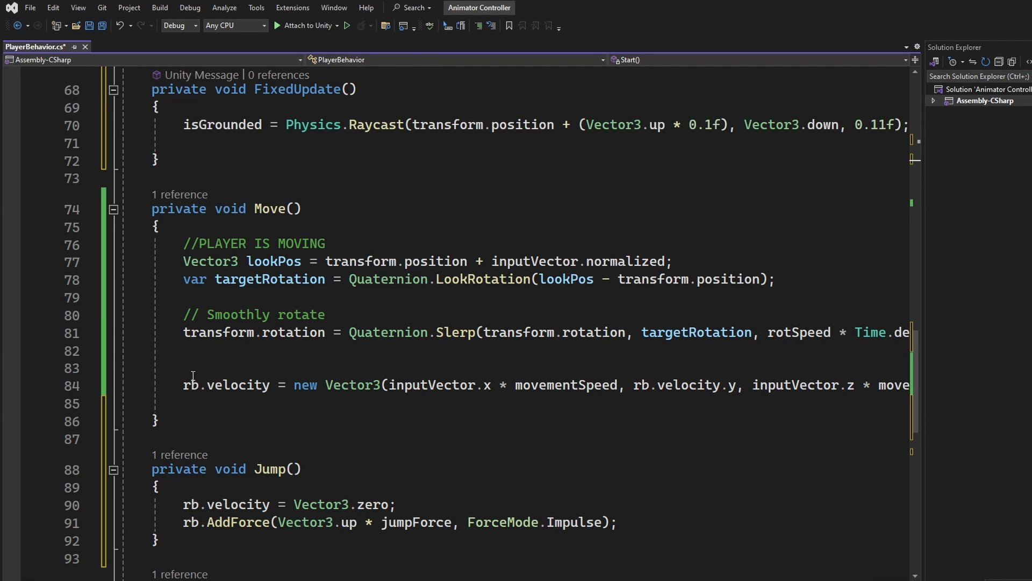
type("anim.")
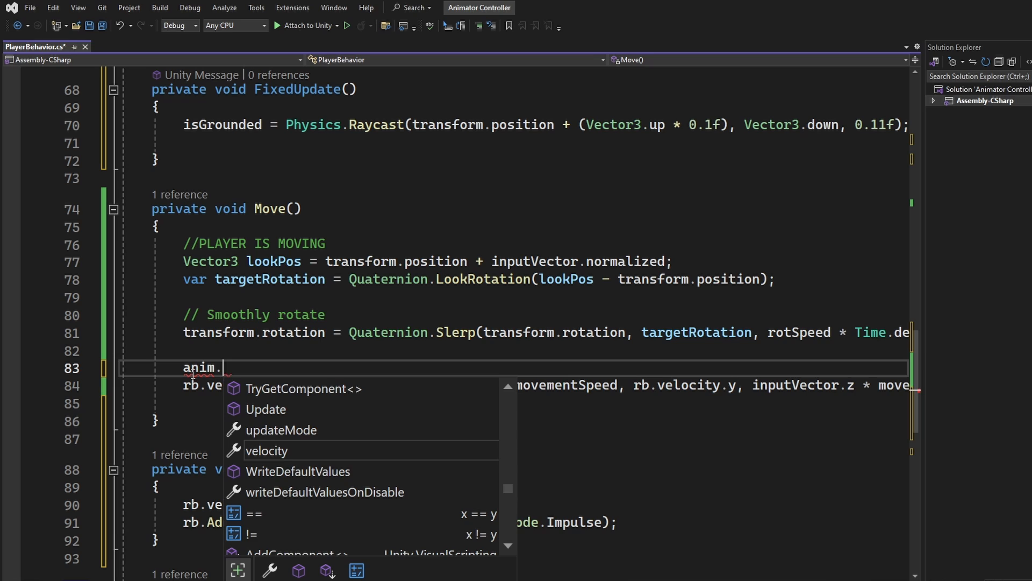
type("SetFloat()")
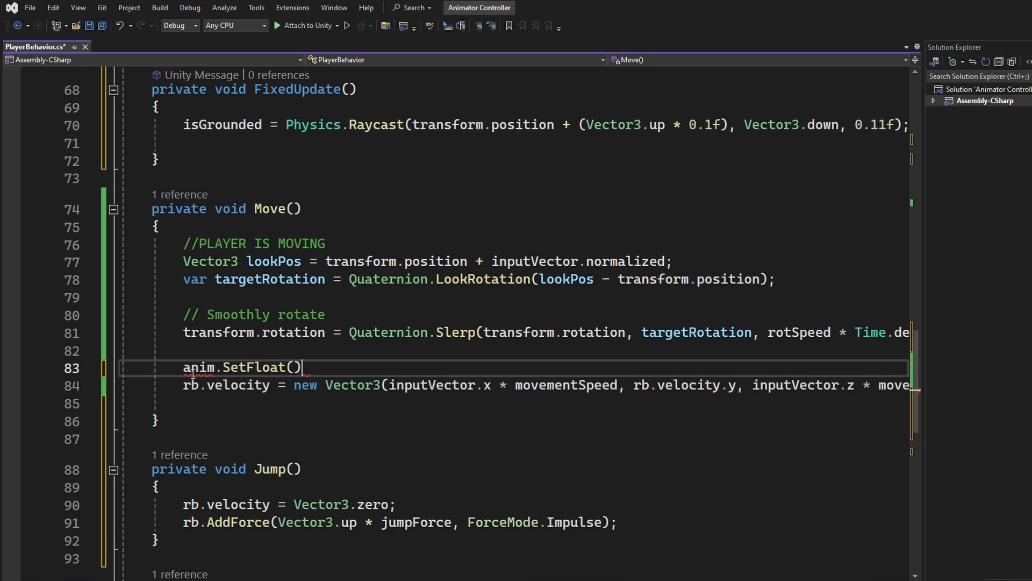
type("\"s\"")
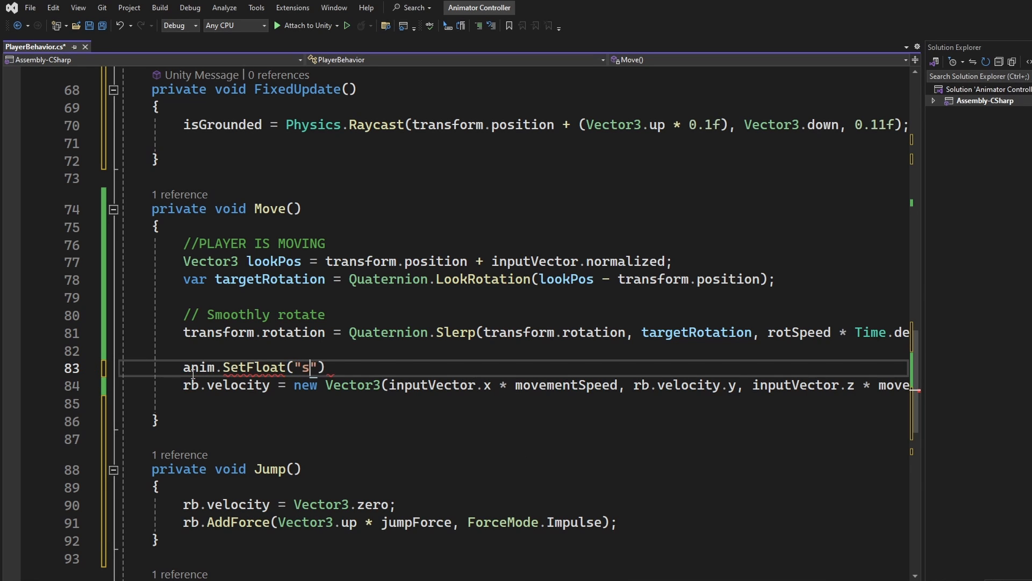
type("peed")
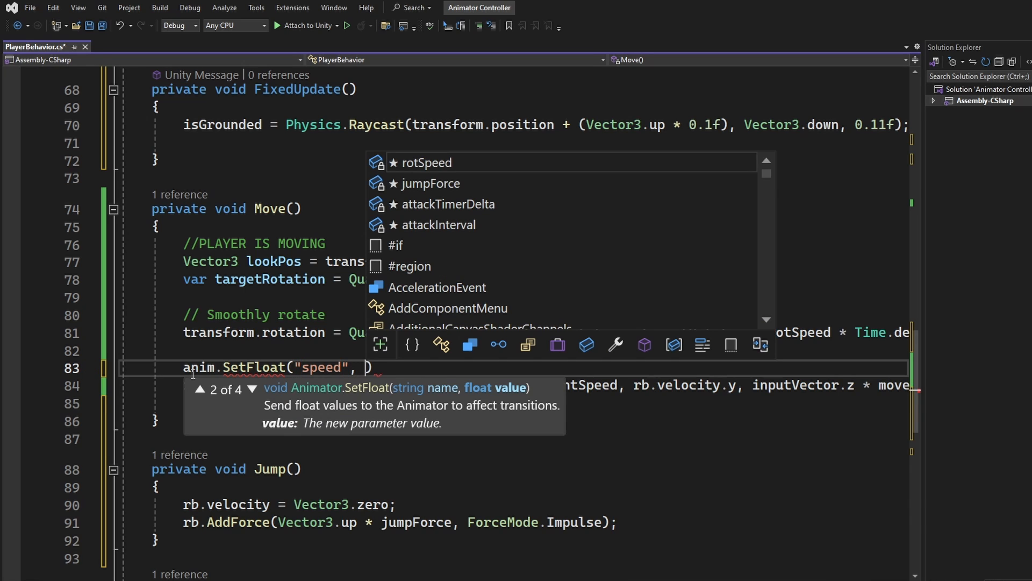
- Feed inputVector.magnitude into the speed parameter and test movement in the running game
type("inputVector.magnitude")
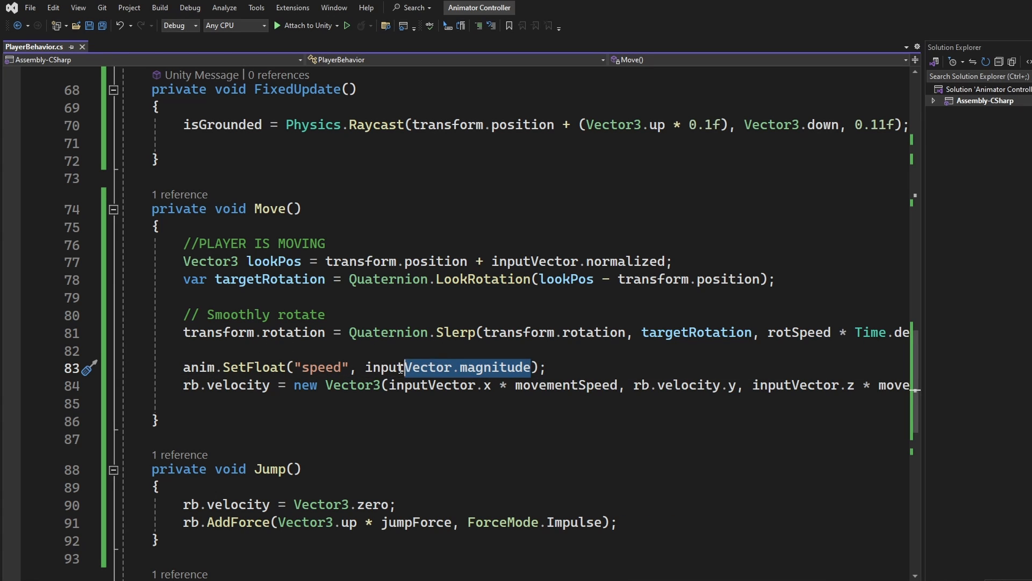
type("rb")
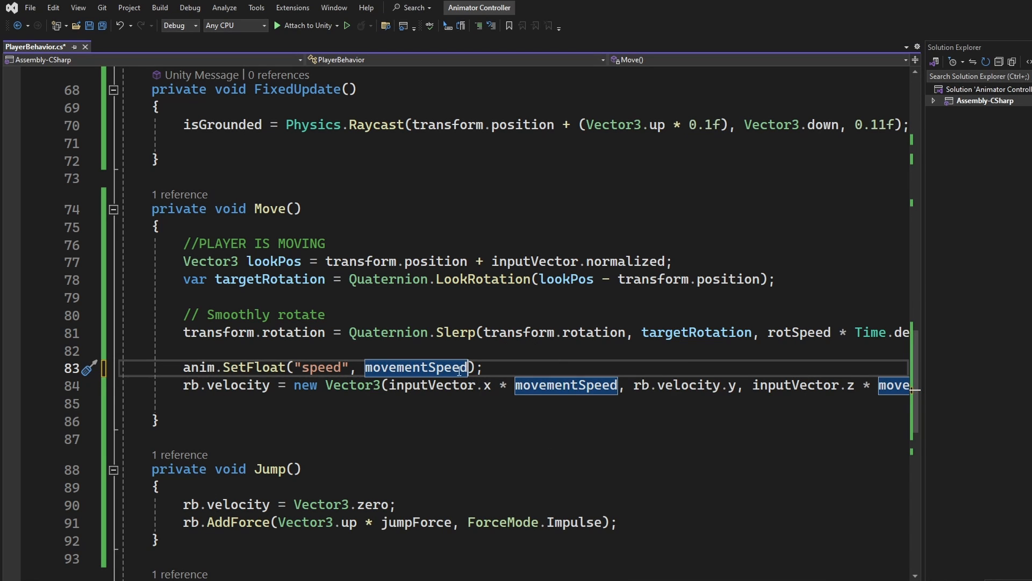
type("inputVector.magnitude")
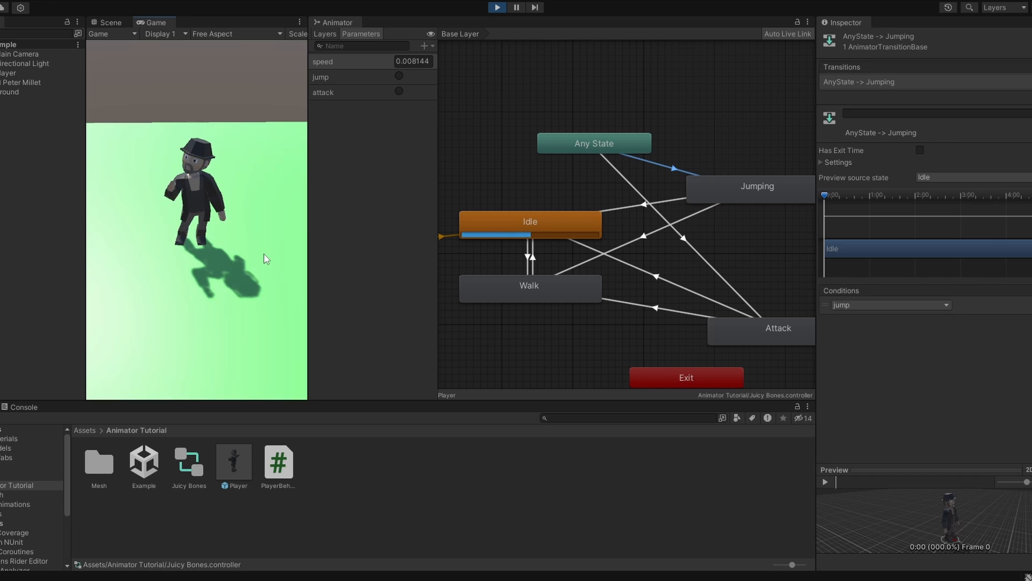
left_click(756, 186)
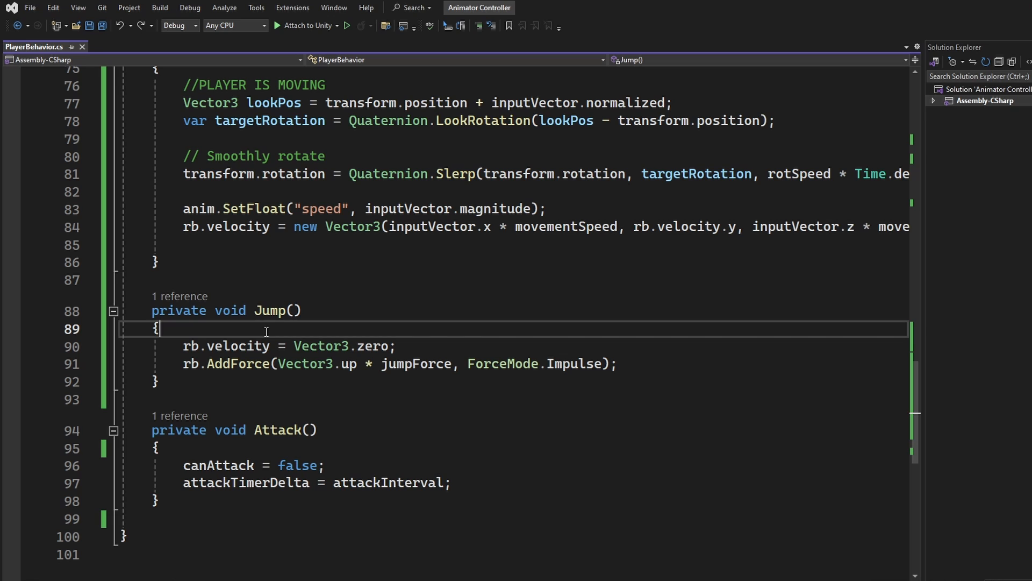
- Add anim.SetTrigger("jump") in Jump() and anim.SetTrigger("attack") in Attack() in PlayerBehavior
type("anim.SetTrigger(\"jump\");")
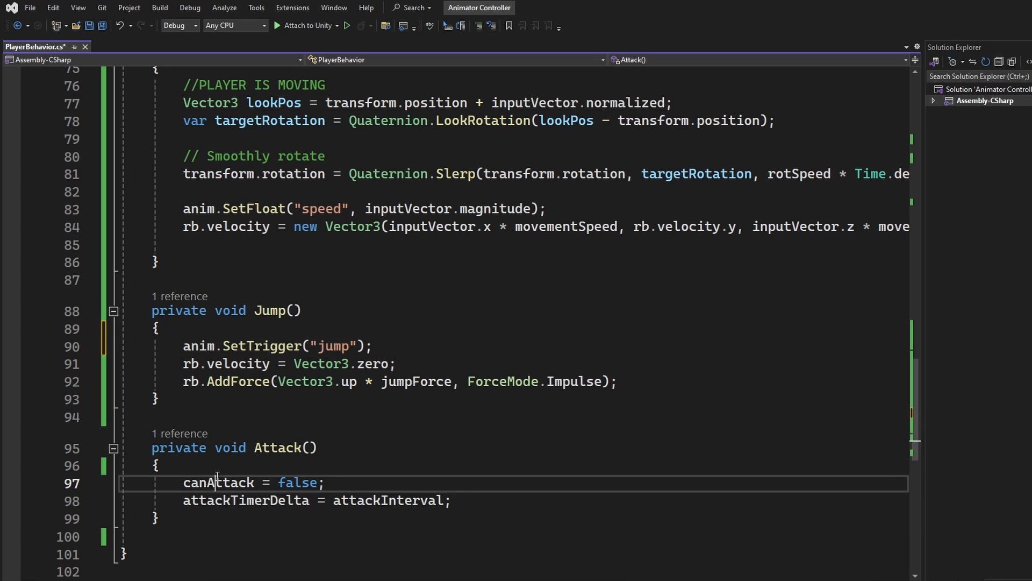
type("anim.SetTrigger(\"jump\");")
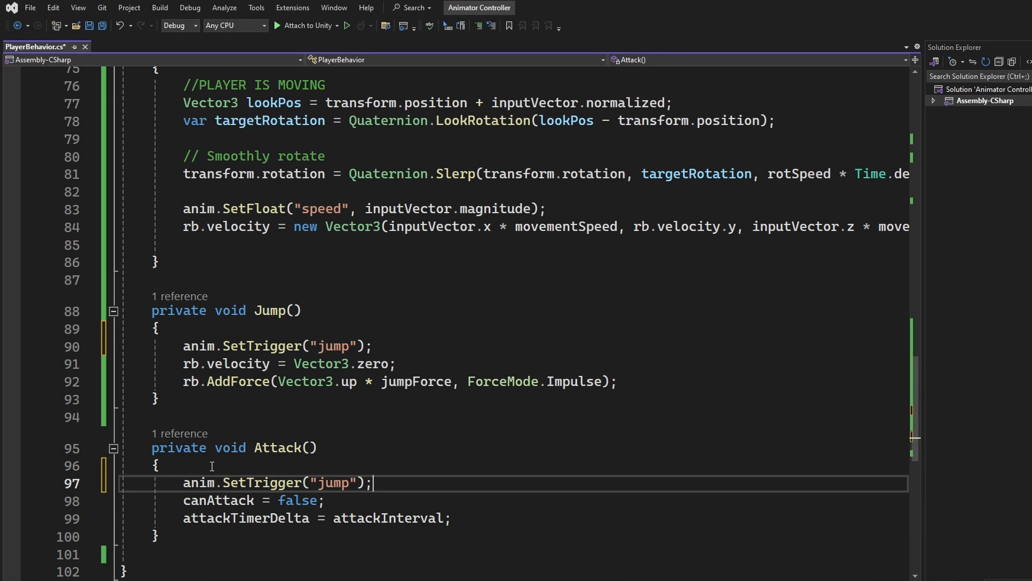
type("attack")
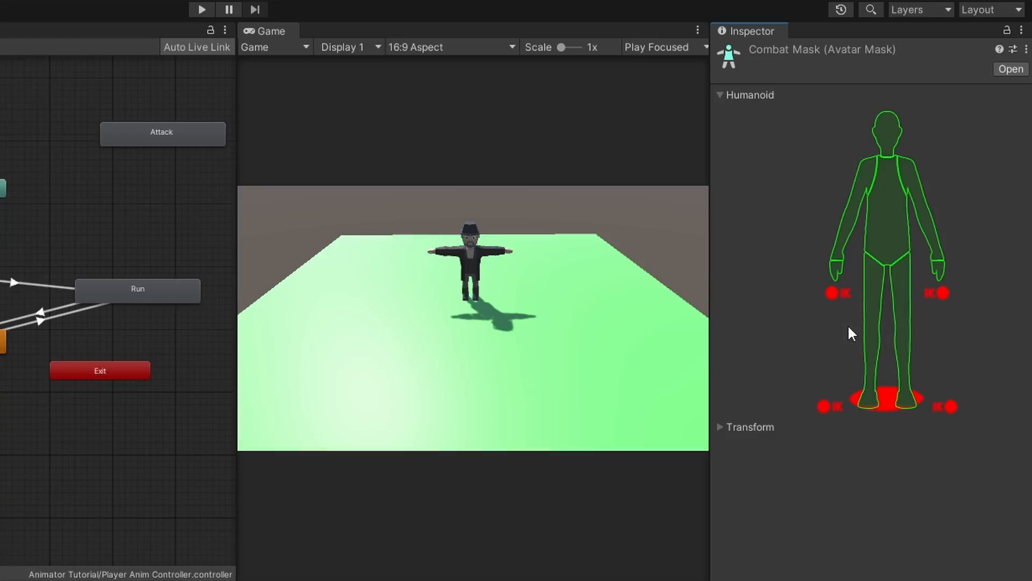
- Disable the legs and feet in the Combat Mask humanoid diagram, keeping the upper body active
left_click(878, 342)
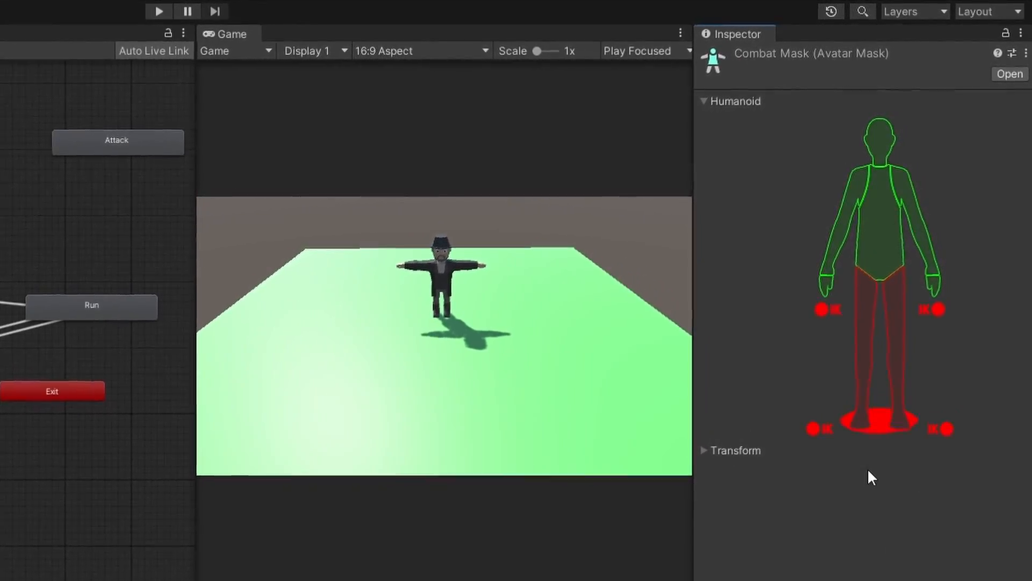